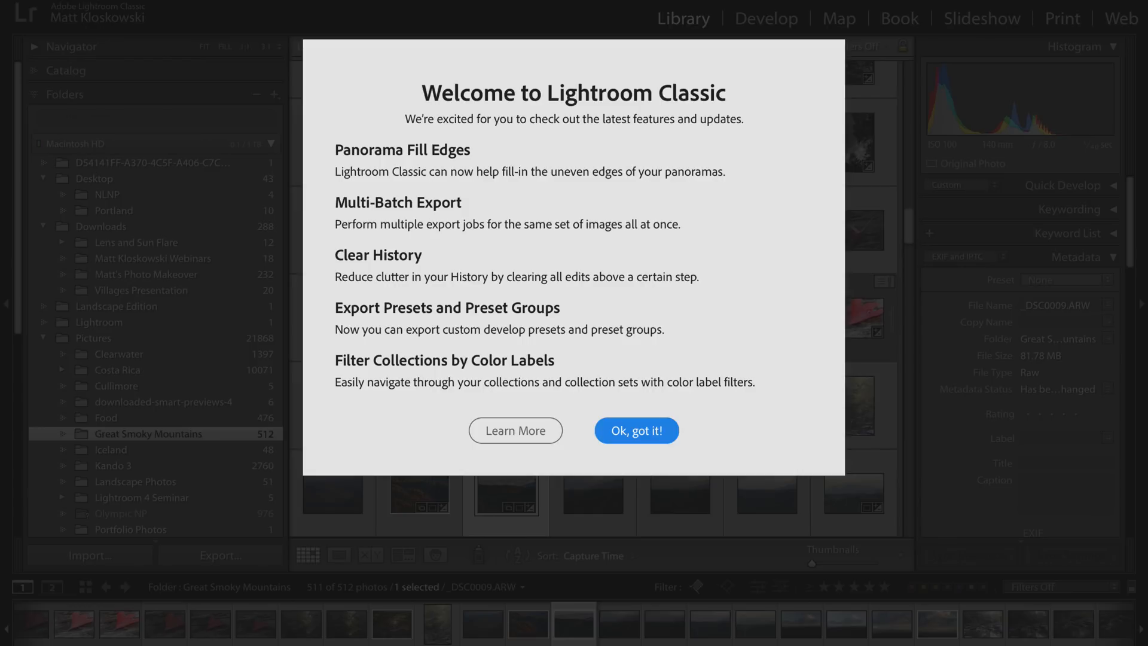
Dismiss the 'Ok, got it!' welcome notice about new features
click(635, 429)
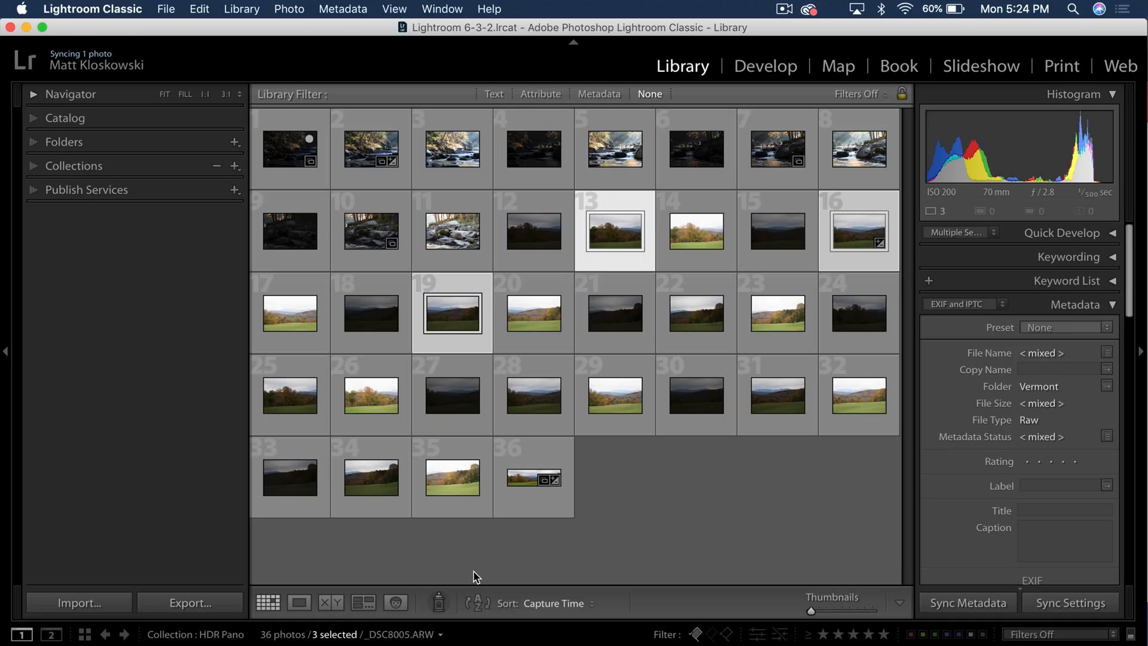
Run Photo > Photo Merge > Panorama on the three selected field shots
click(289, 8)
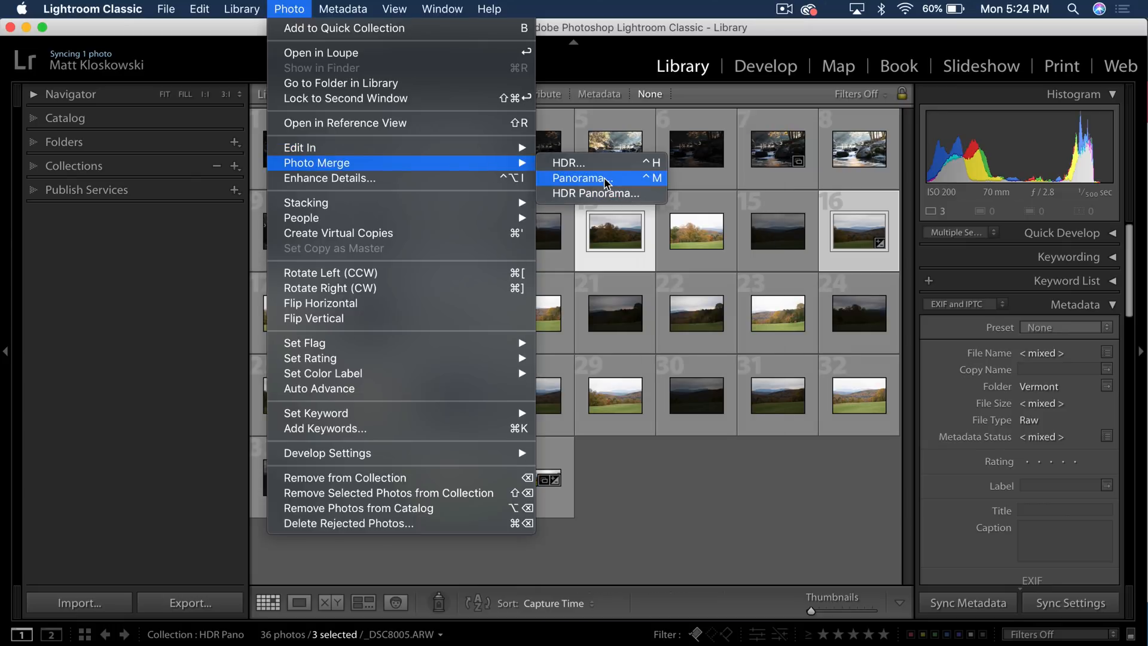
click(579, 178)
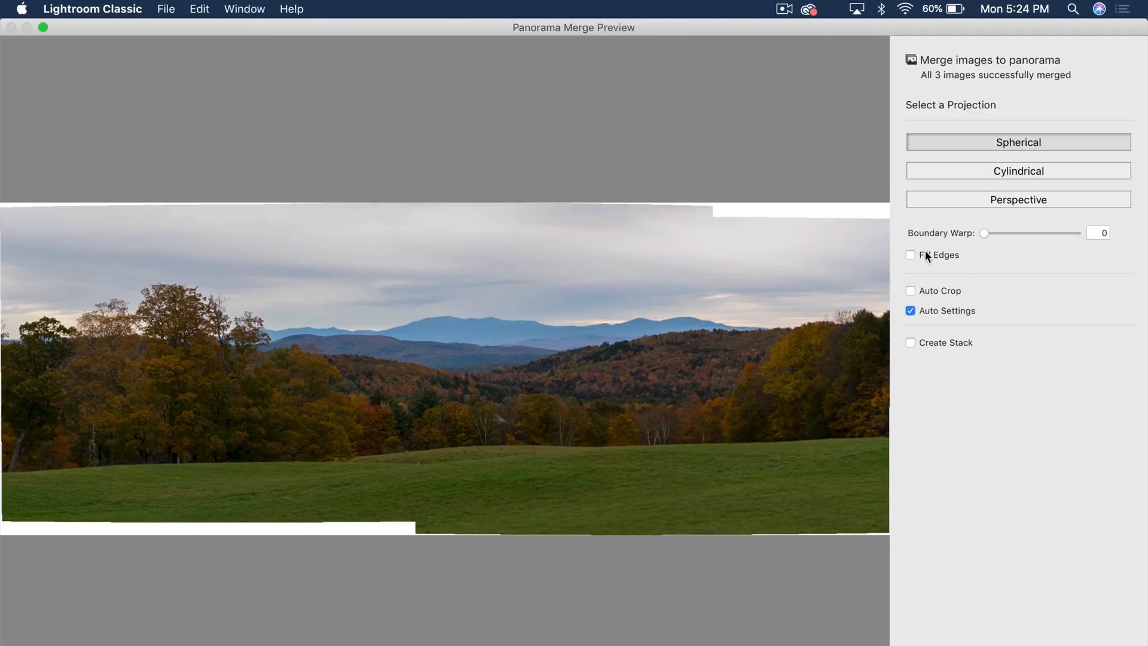
mouse_move(923, 230)
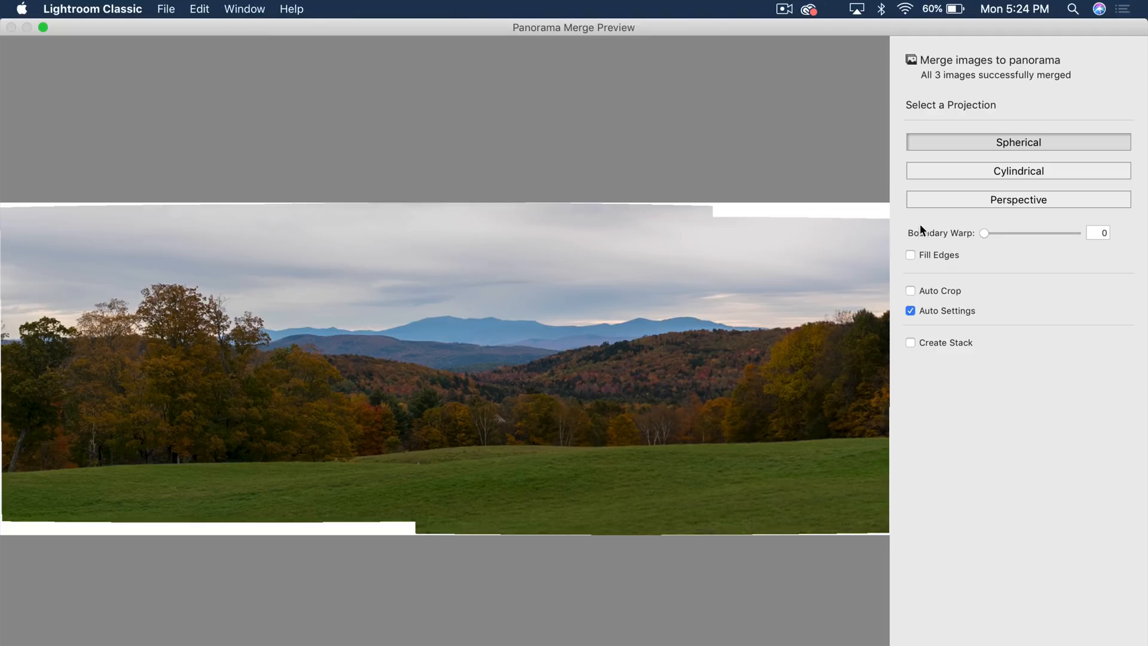
mouse_move(930, 273)
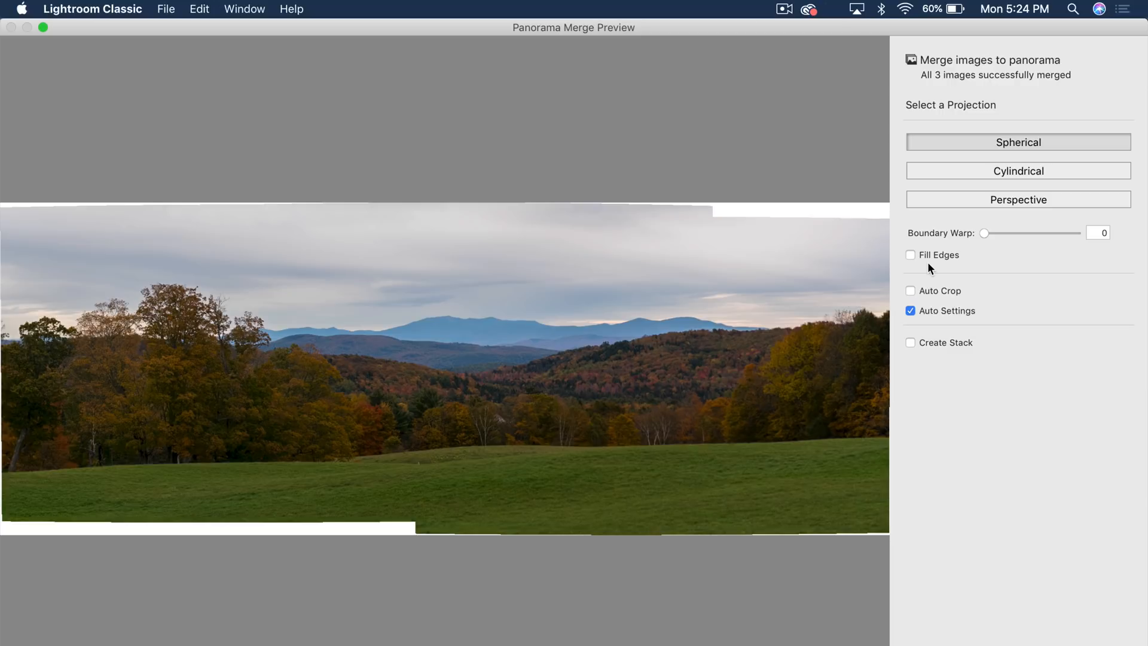
mouse_move(974, 269)
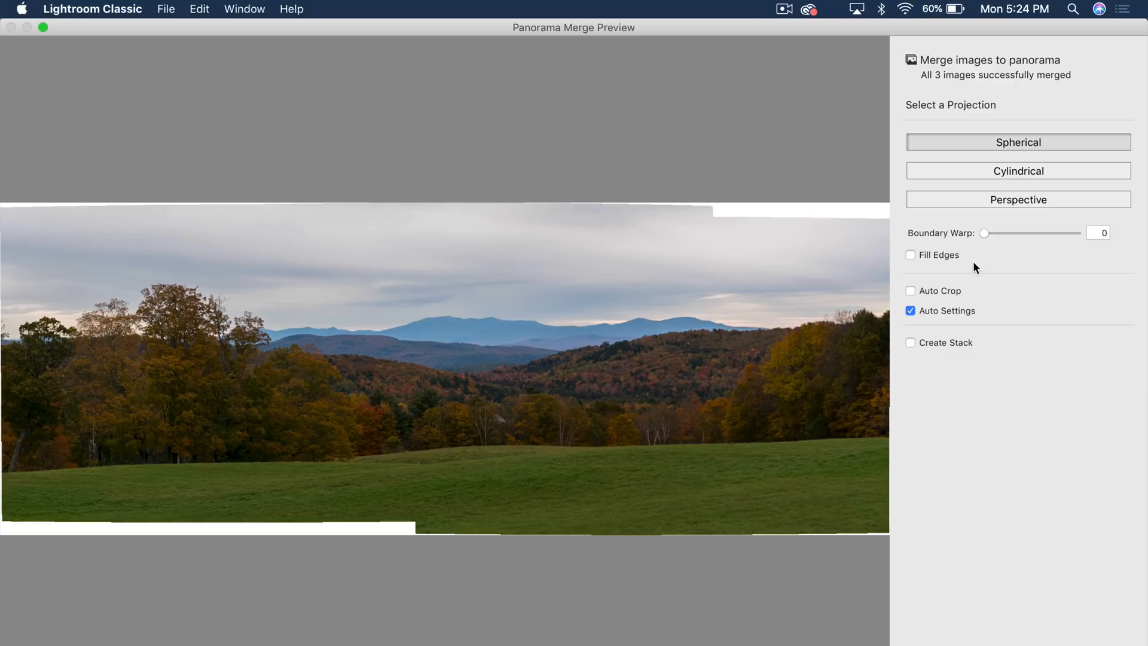
drag(986, 234, 1039, 233)
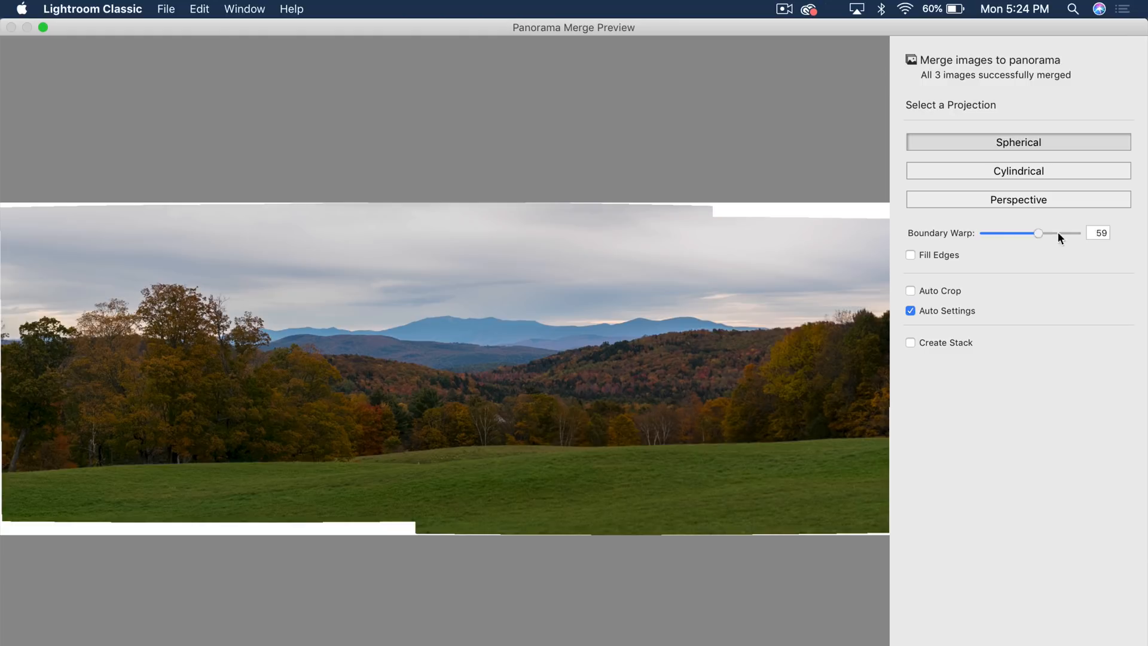
drag(1039, 233, 984, 233)
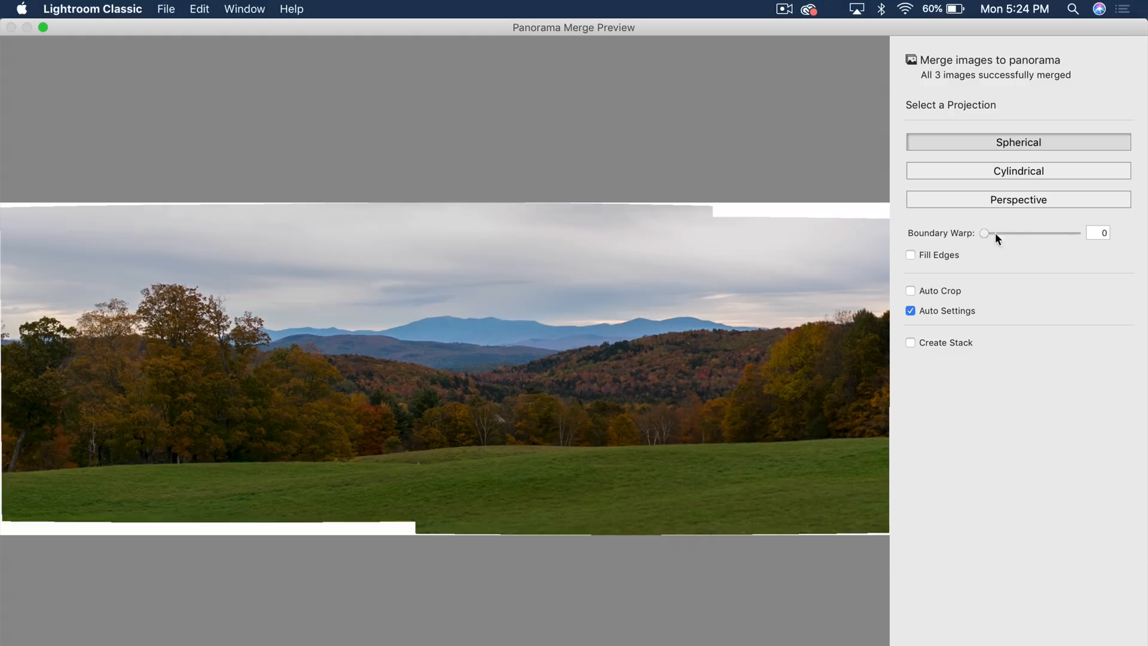
drag(985, 233, 1077, 234)
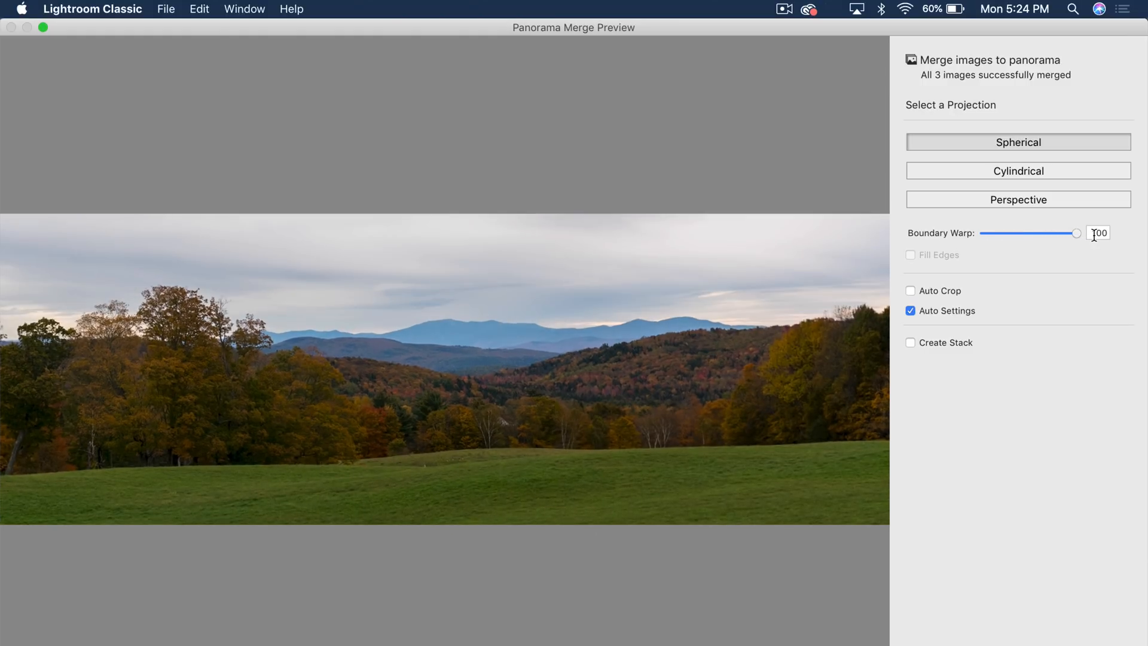
drag(1077, 234, 986, 233)
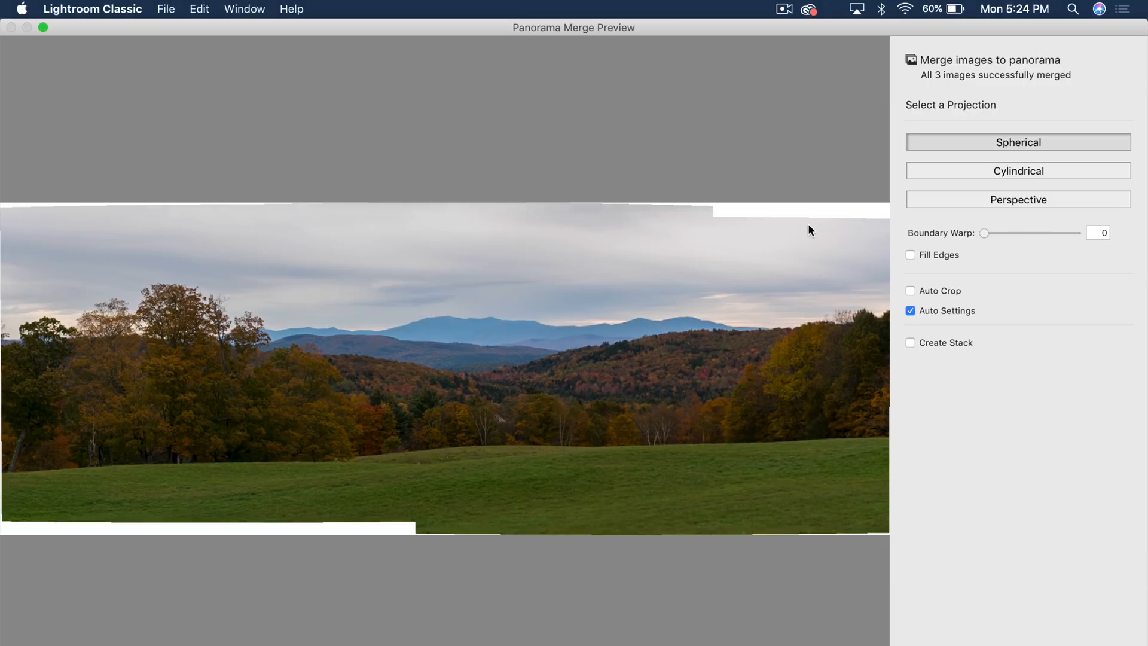
mouse_move(749, 216)
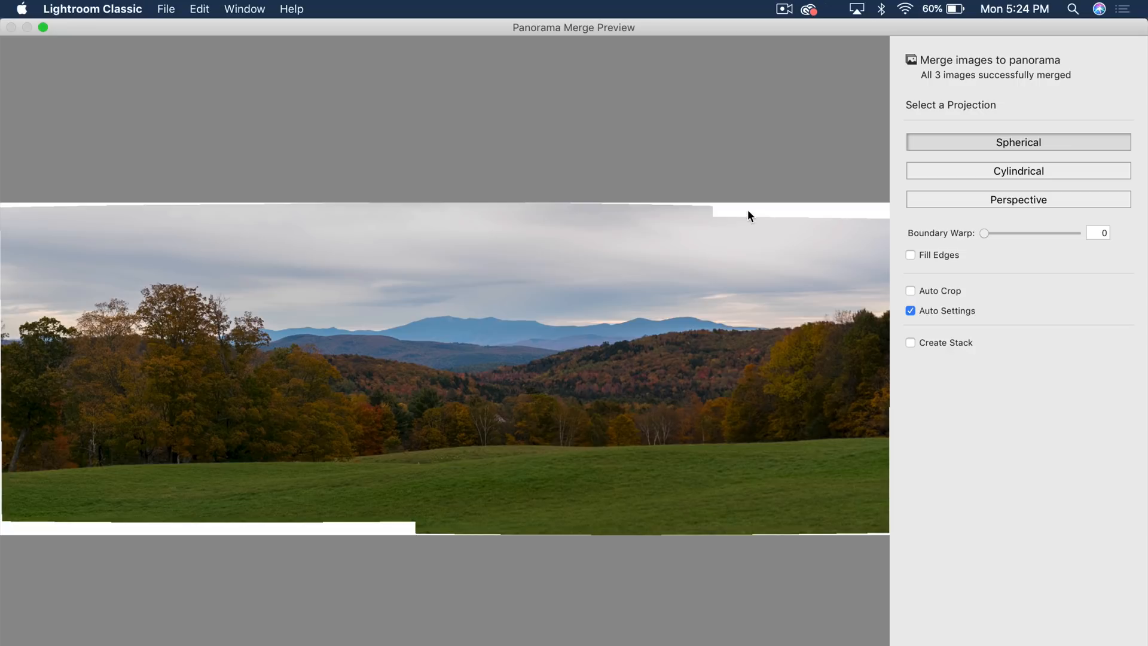
mouse_move(762, 227)
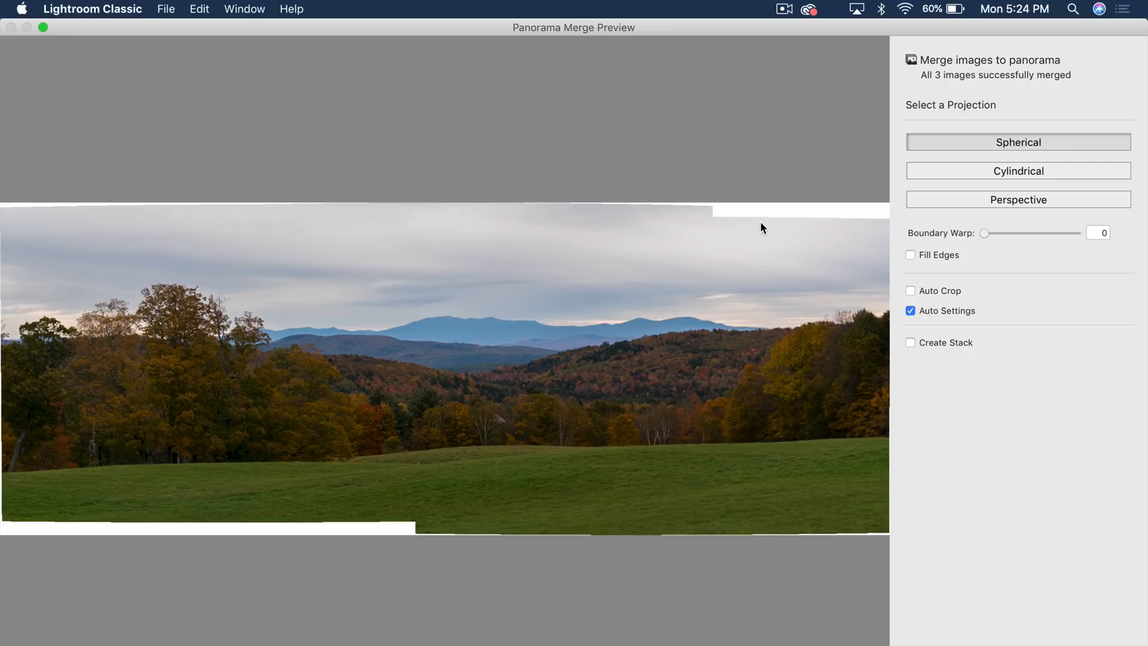
Turn on Fill Edges for the field panorama, then cancel the merge back to the grid
click(911, 255)
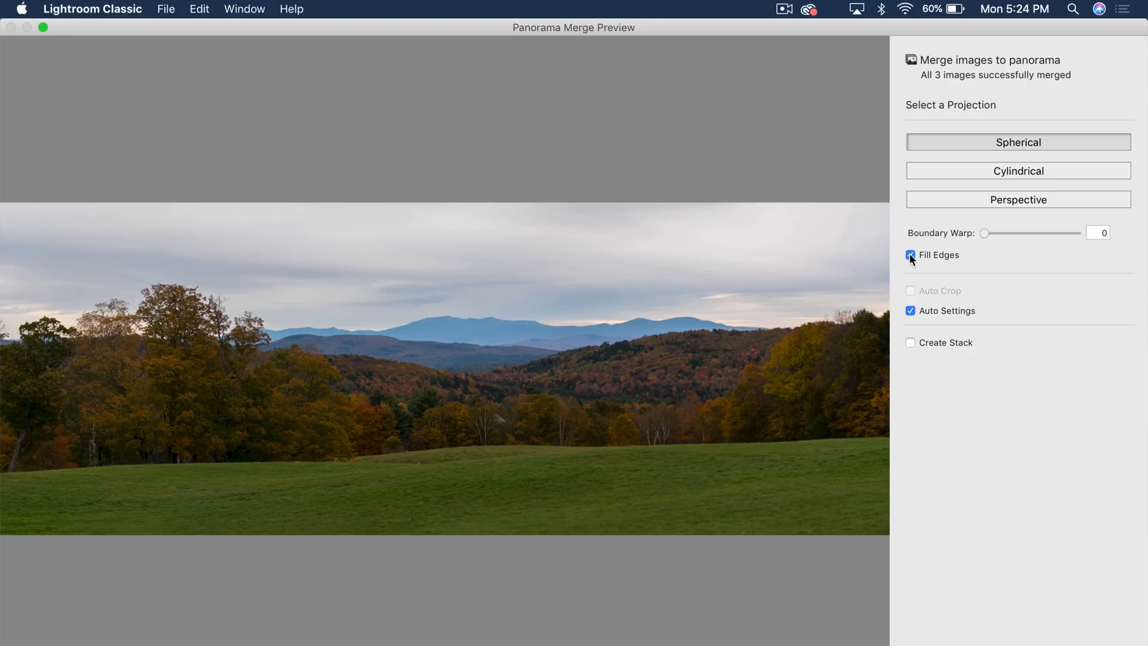
click(911, 254)
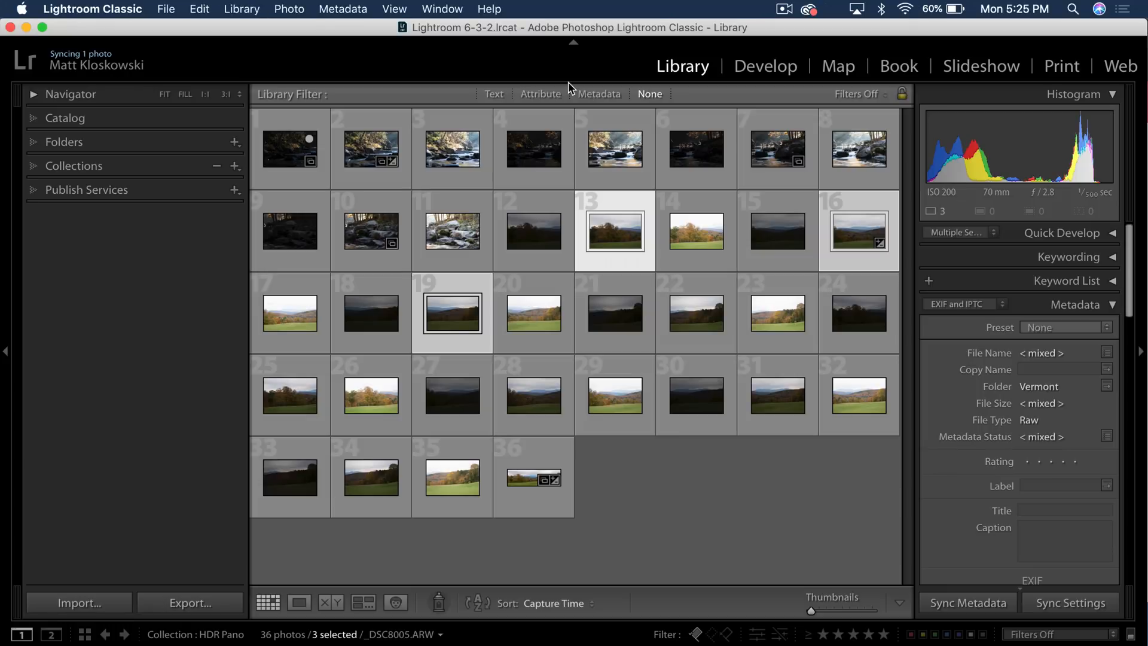
Select the three river-and-rocks shots and merge them via Photo Merge > Panorama
click(371, 149)
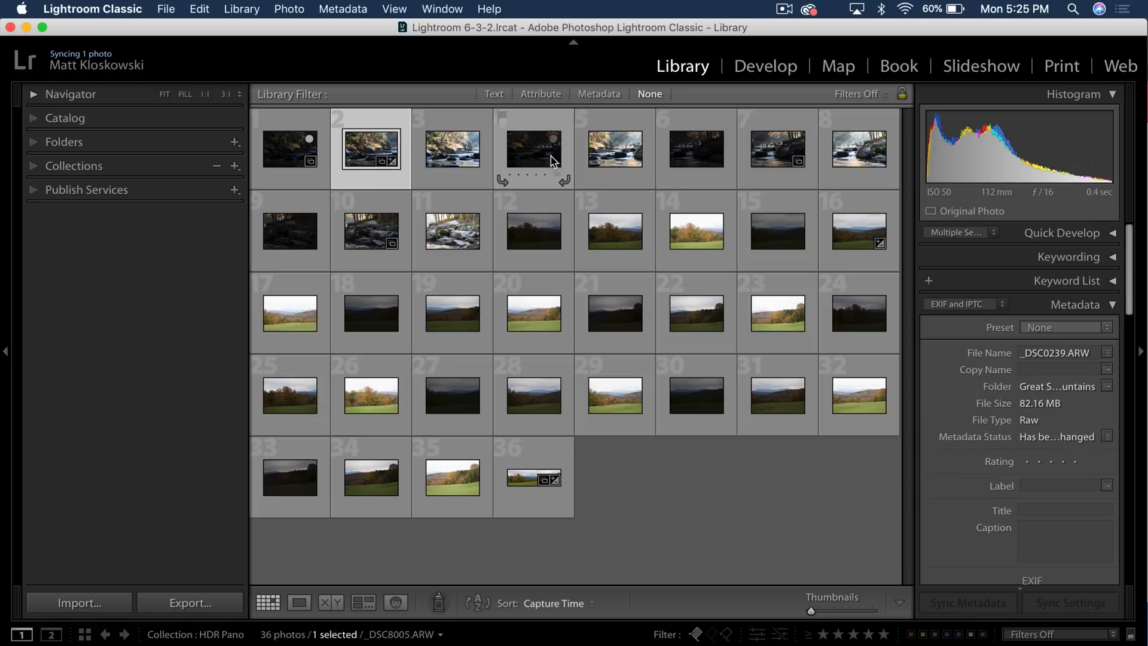
click(778, 148)
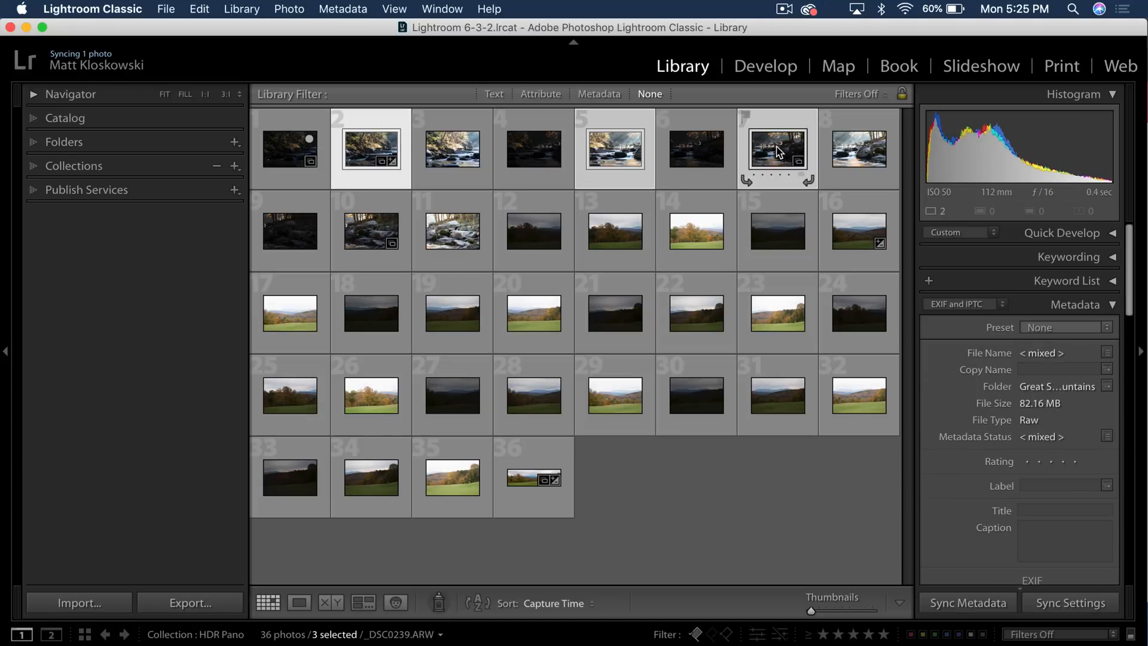
click(289, 8)
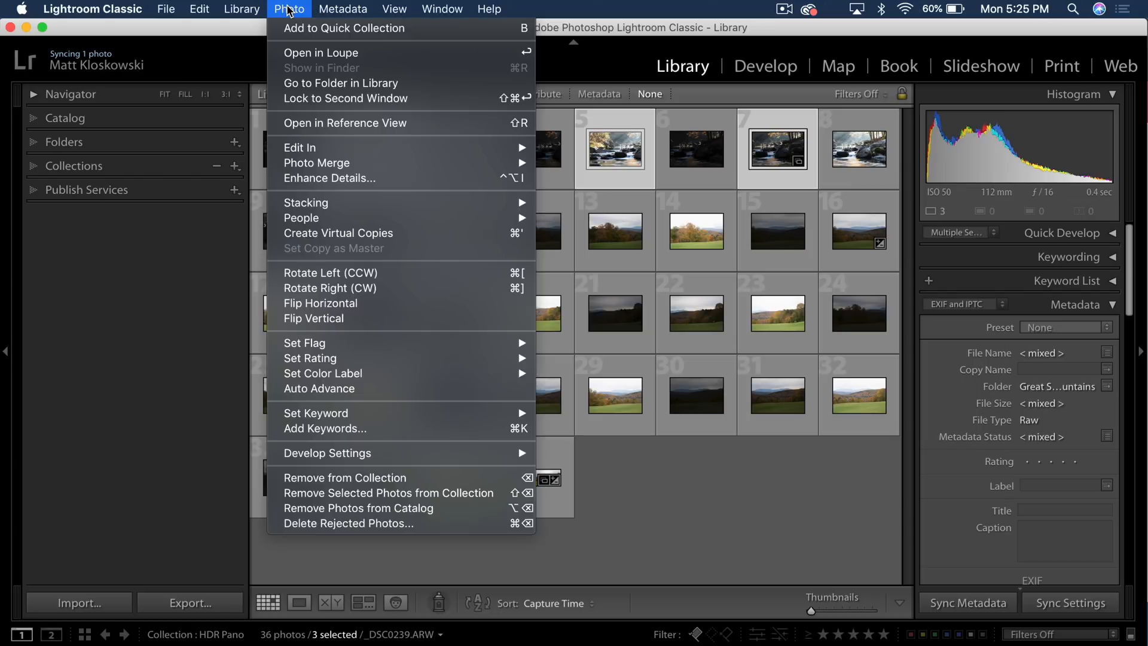
mouse_move(317, 162)
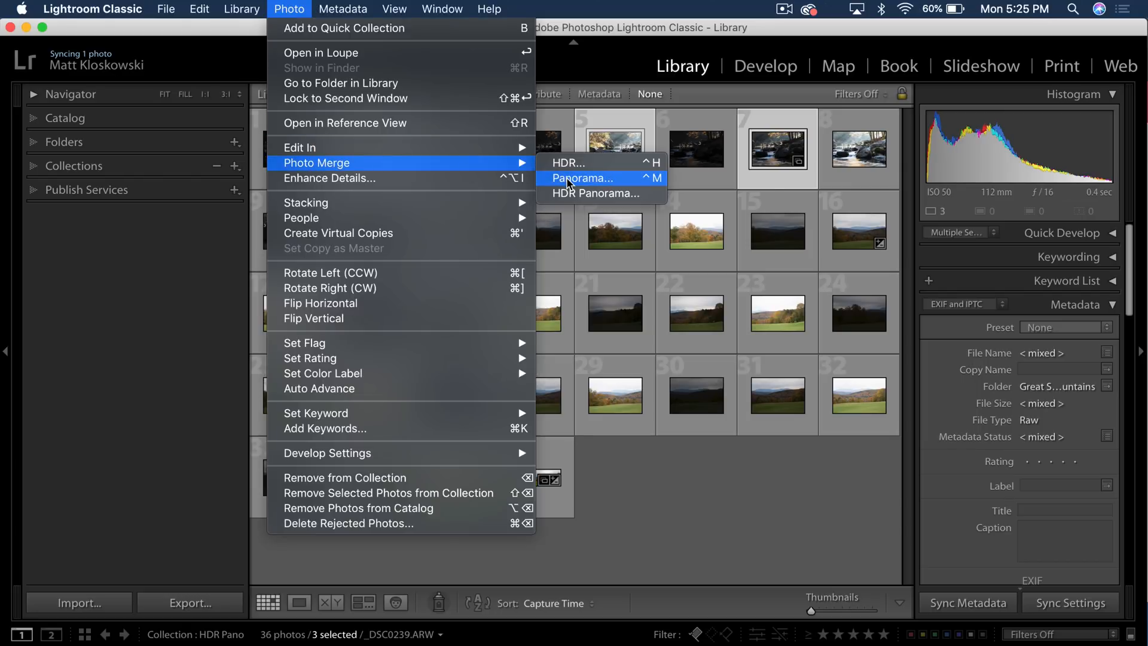
click(581, 178)
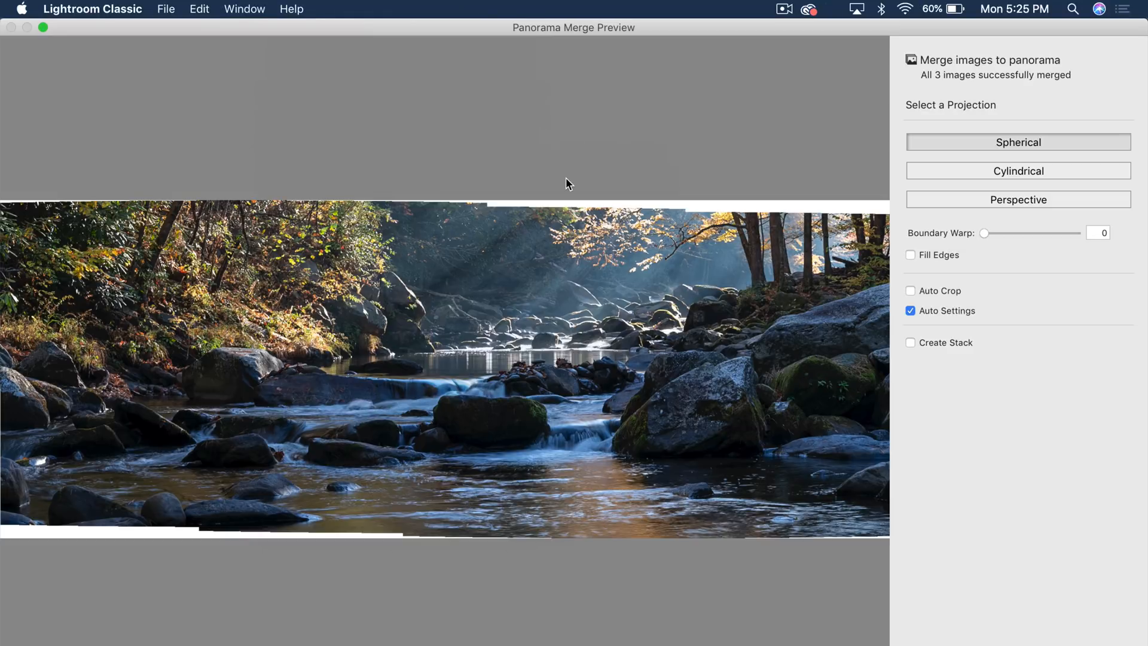
mouse_move(113, 527)
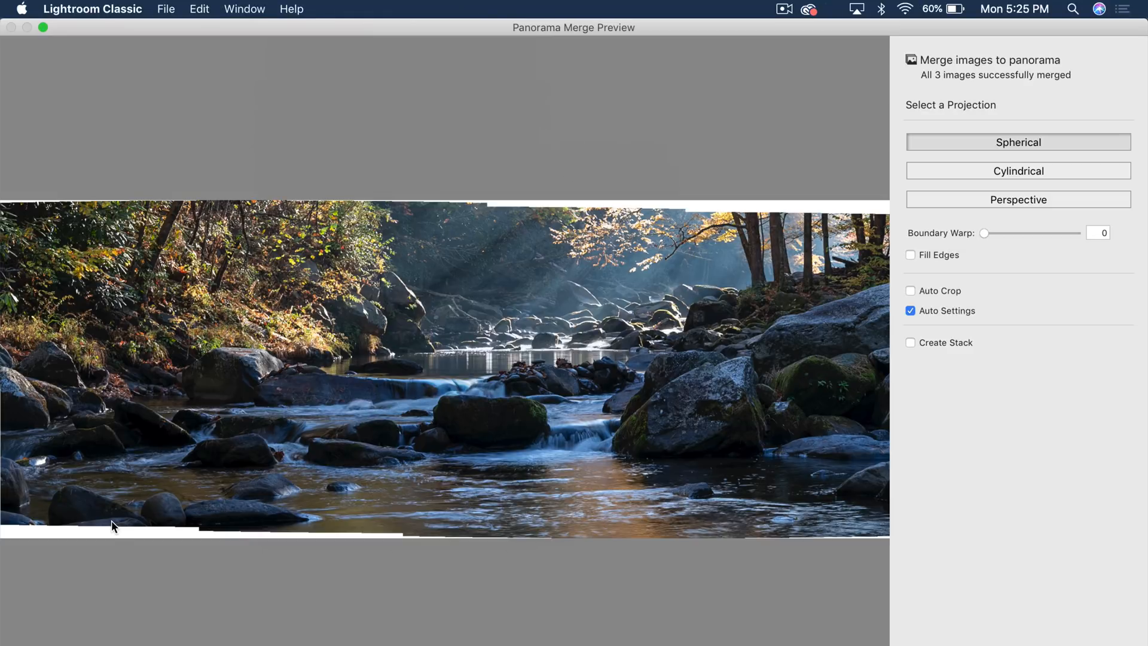
mouse_move(699, 293)
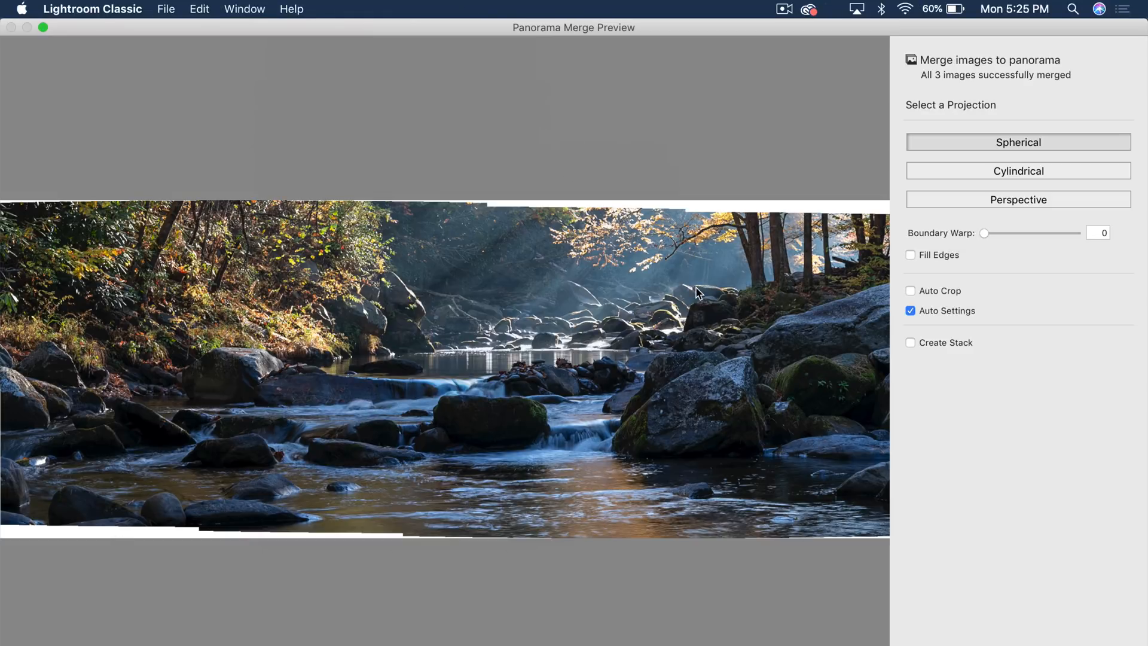
mouse_move(778, 266)
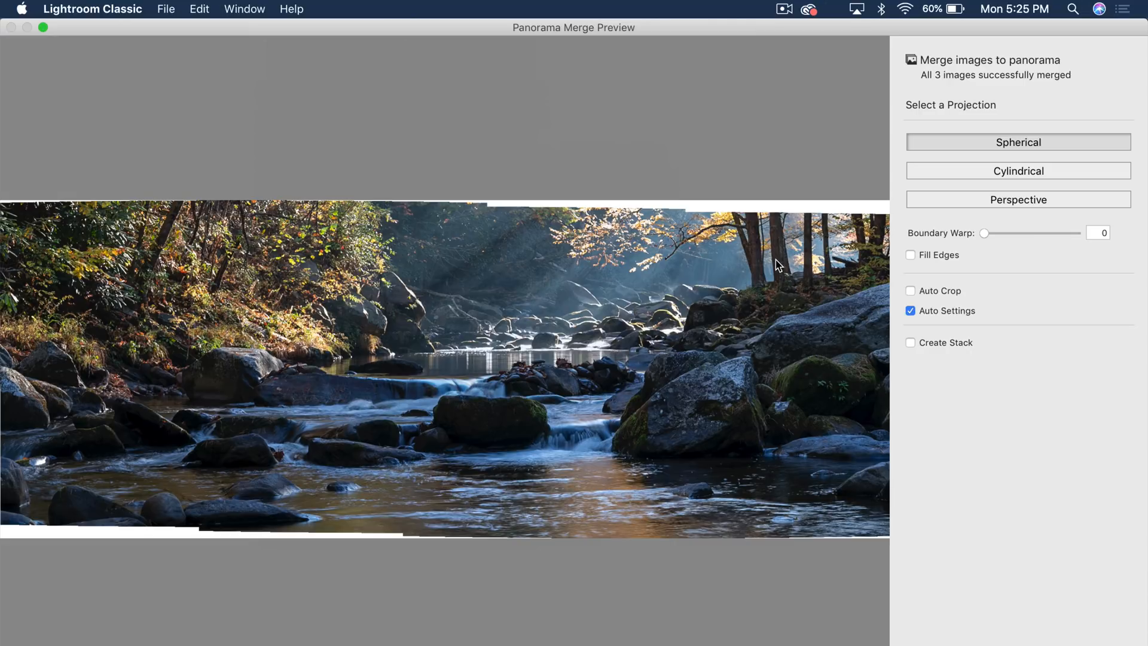
mouse_move(738, 206)
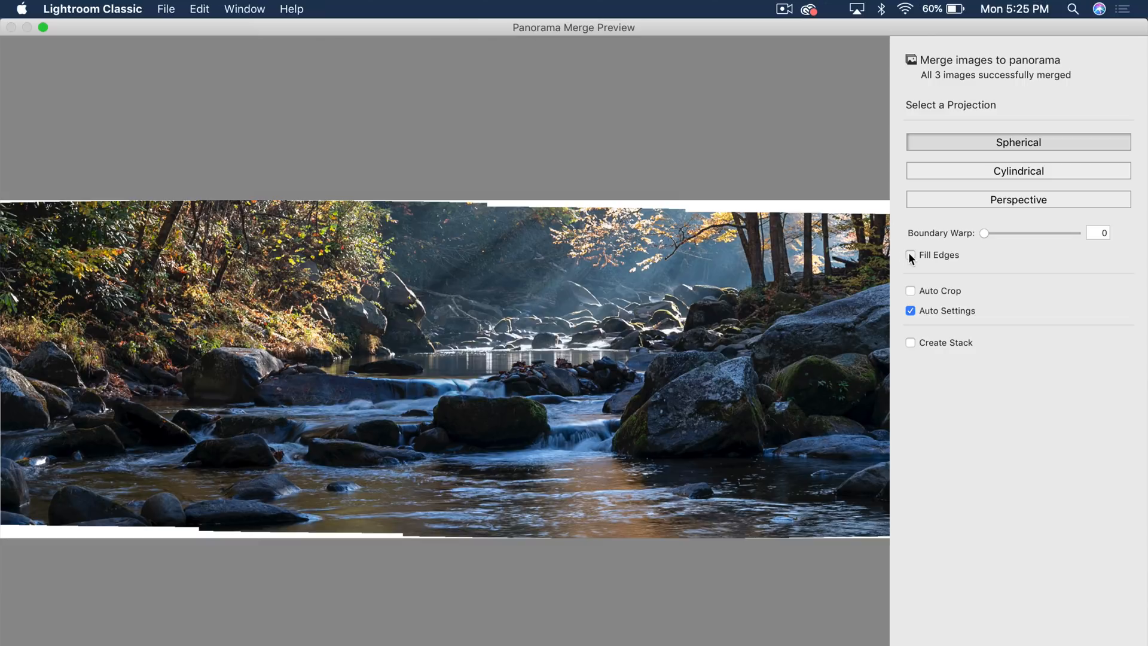
Turn on Fill Edges so the river panorama preview loses its white gaps
click(911, 255)
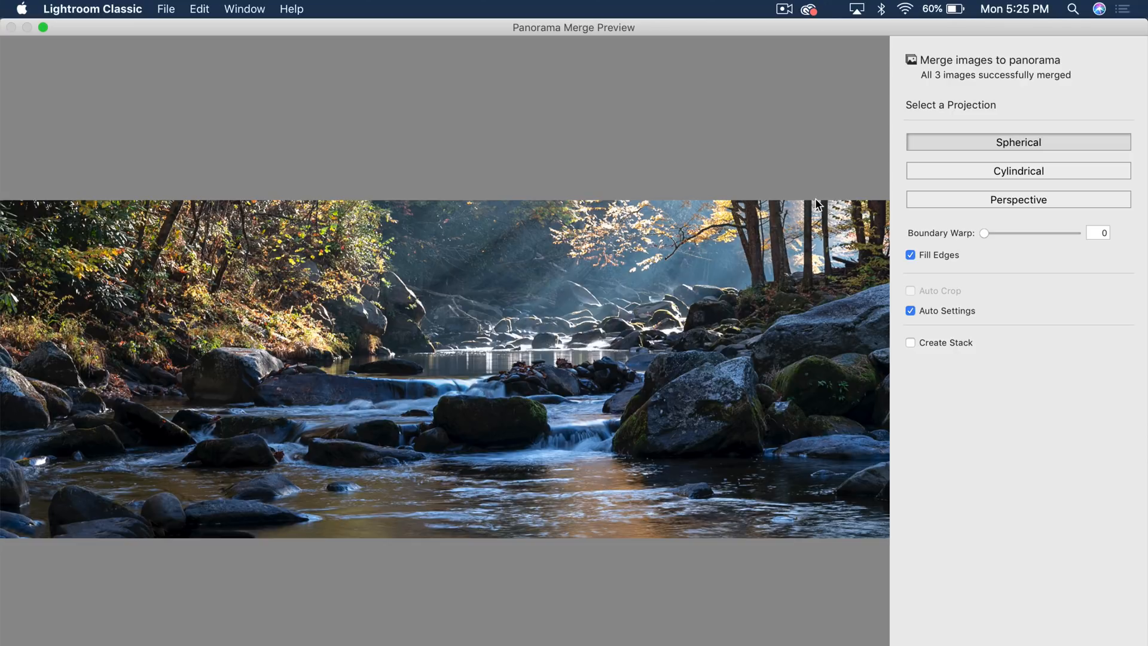
mouse_move(769, 226)
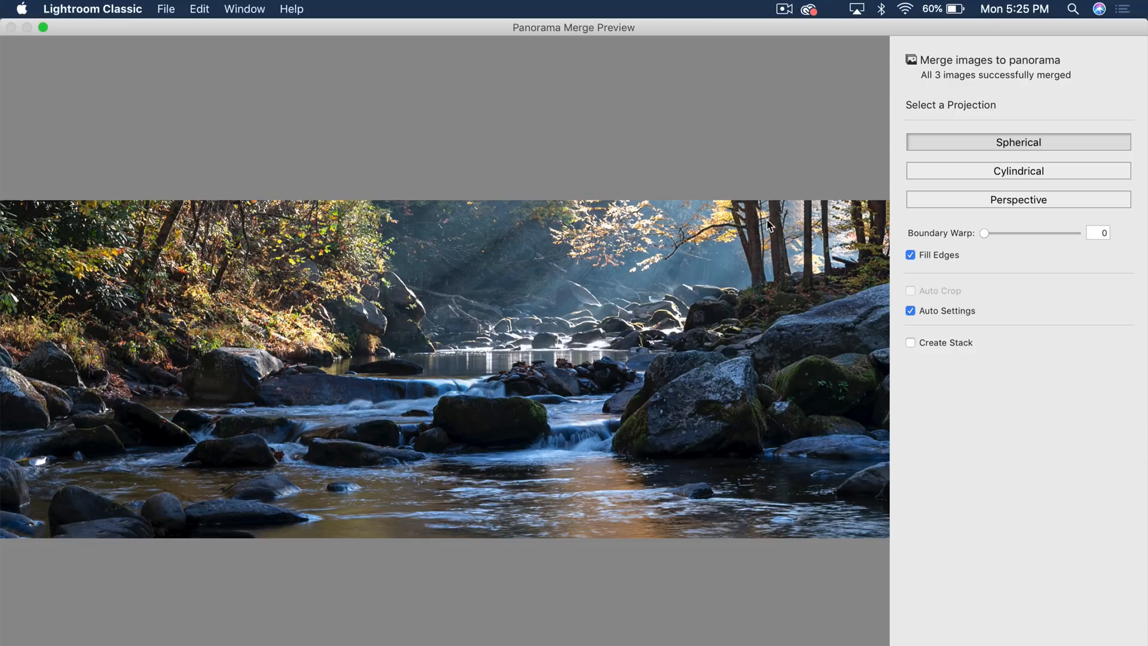
mouse_move(746, 240)
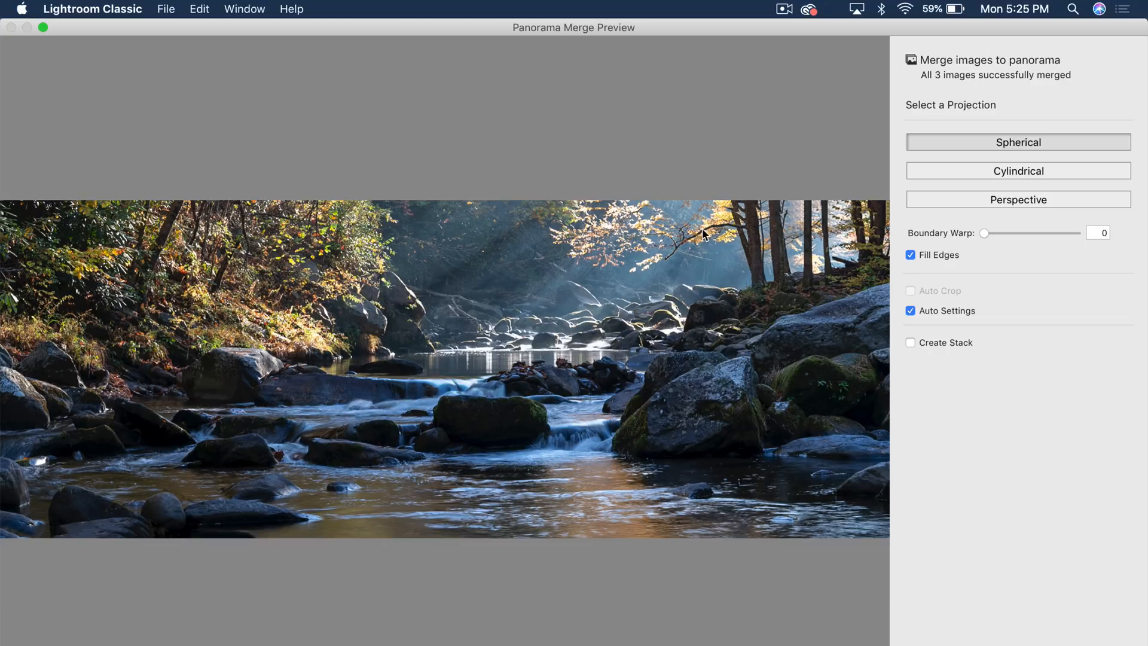
mouse_move(772, 244)
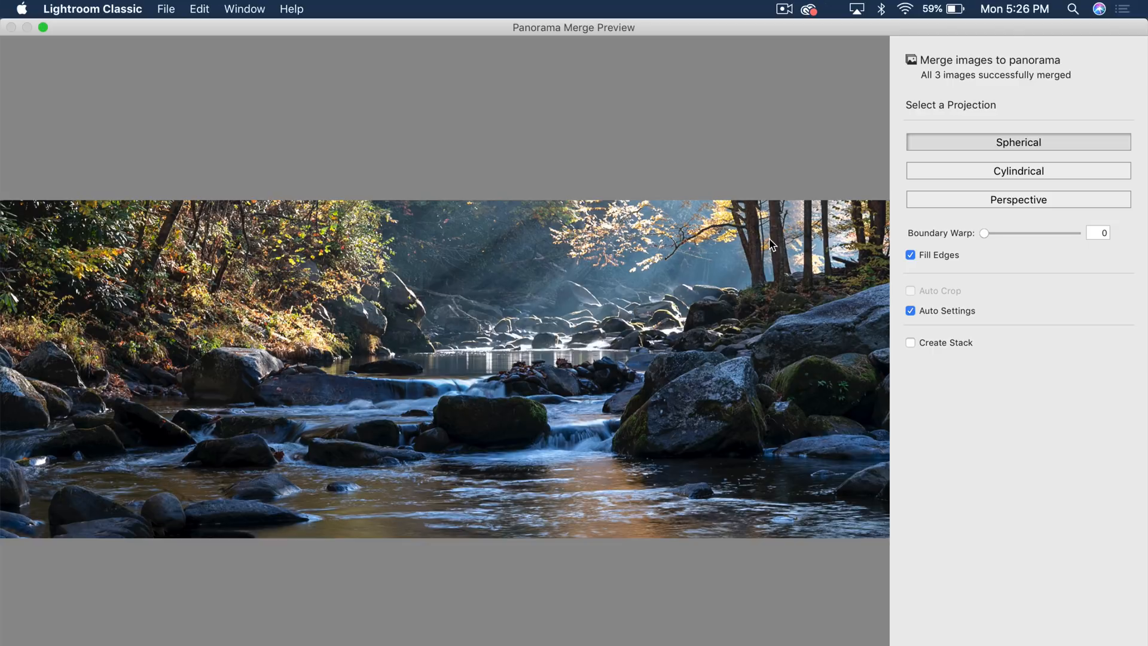
mouse_move(745, 205)
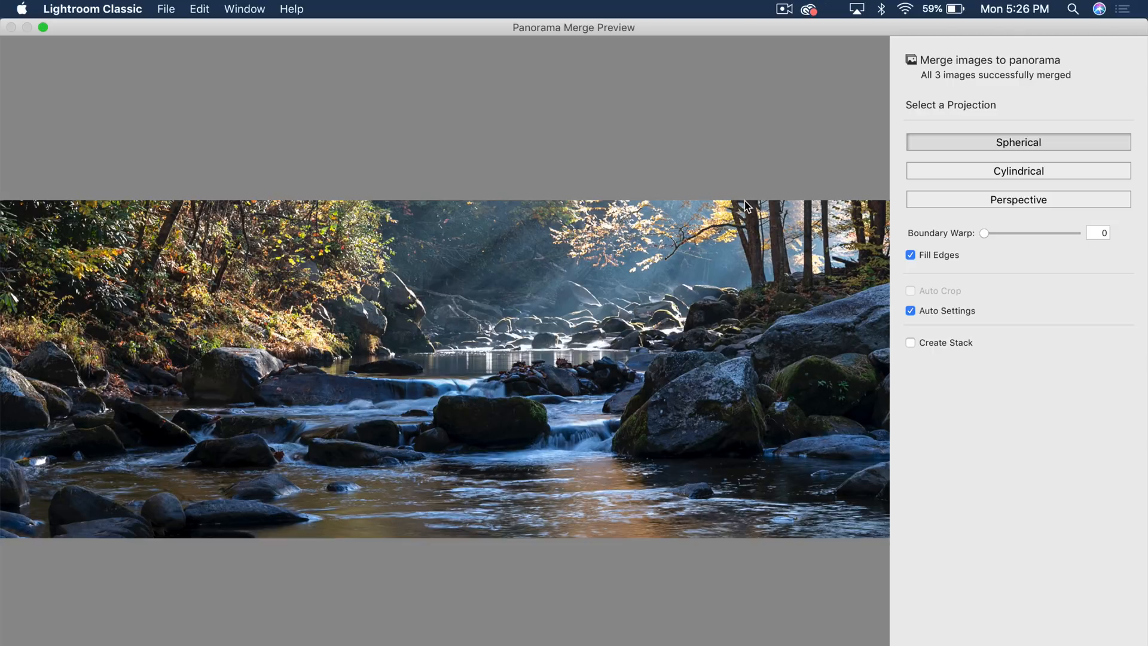
mouse_move(729, 246)
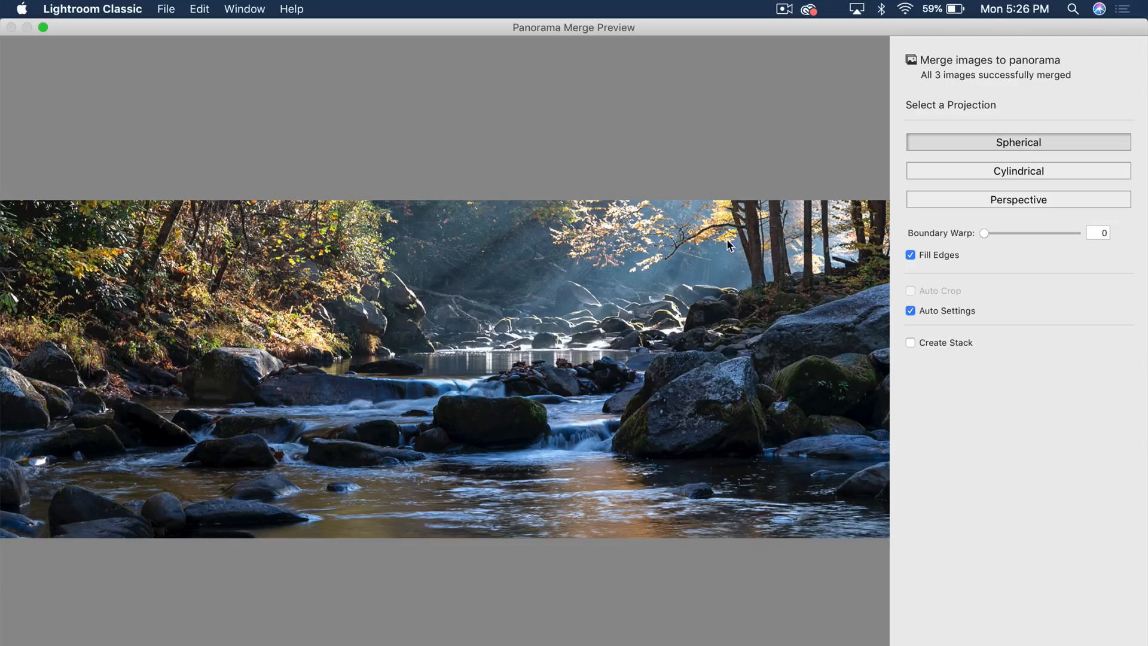
mouse_move(1001, 642)
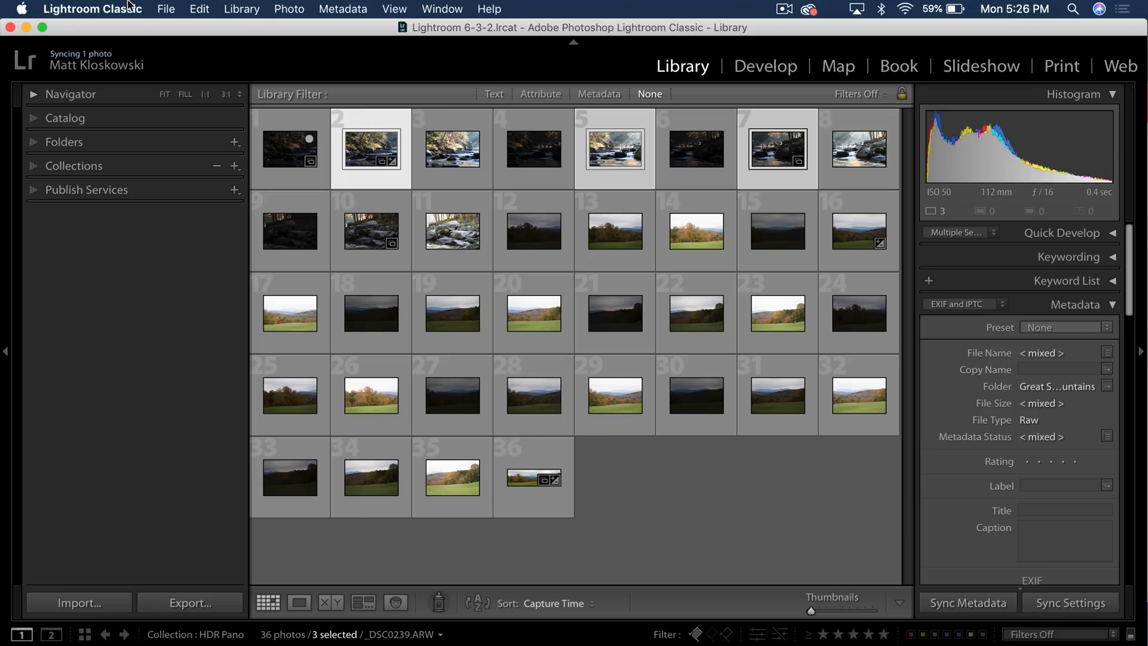
click(165, 8)
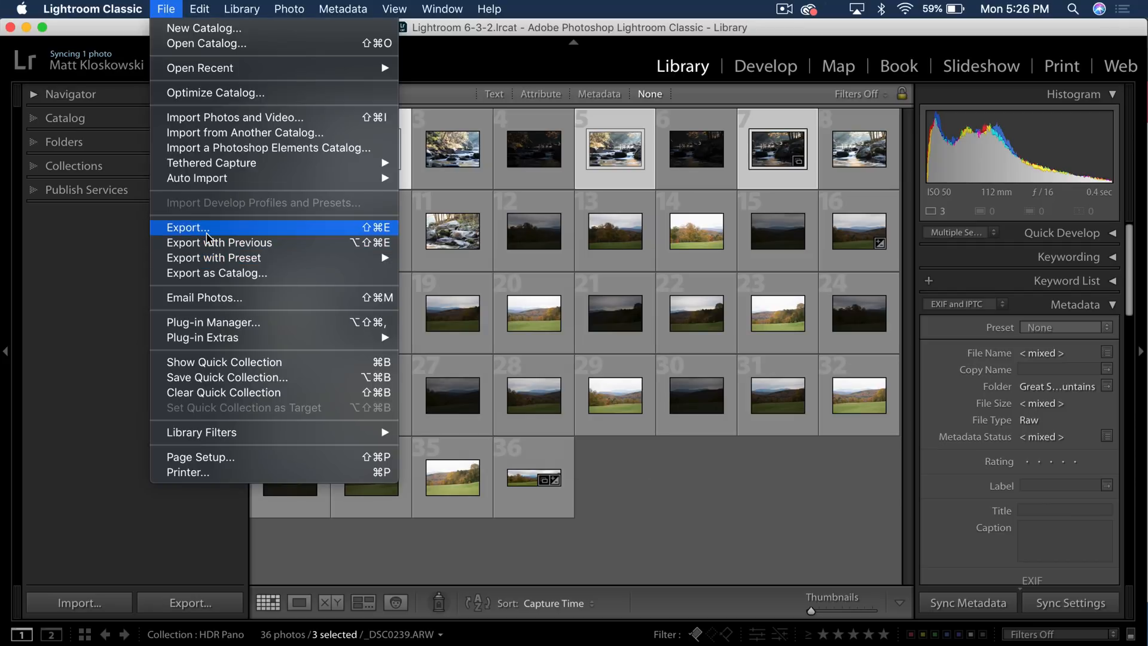
click(188, 227)
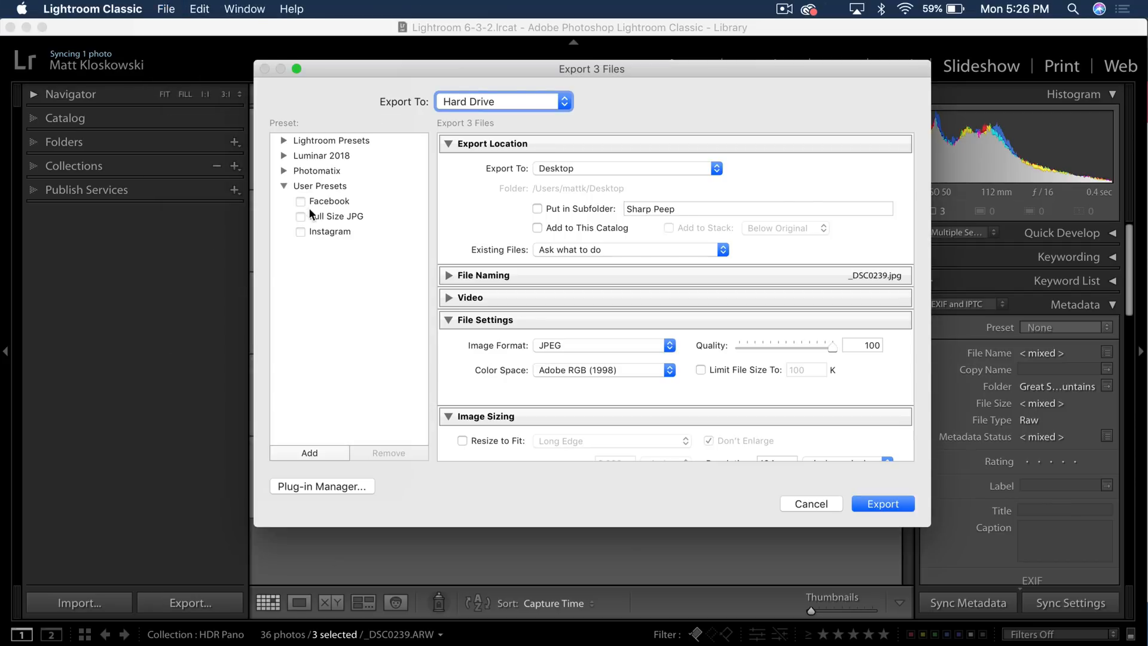
click(300, 201)
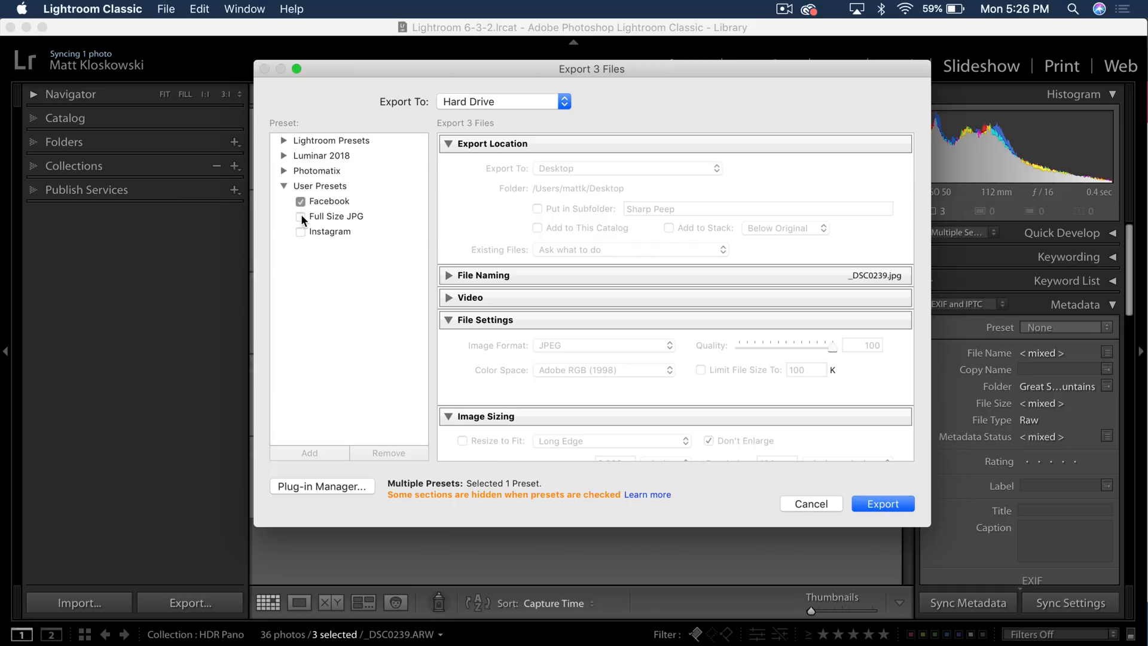
click(300, 217)
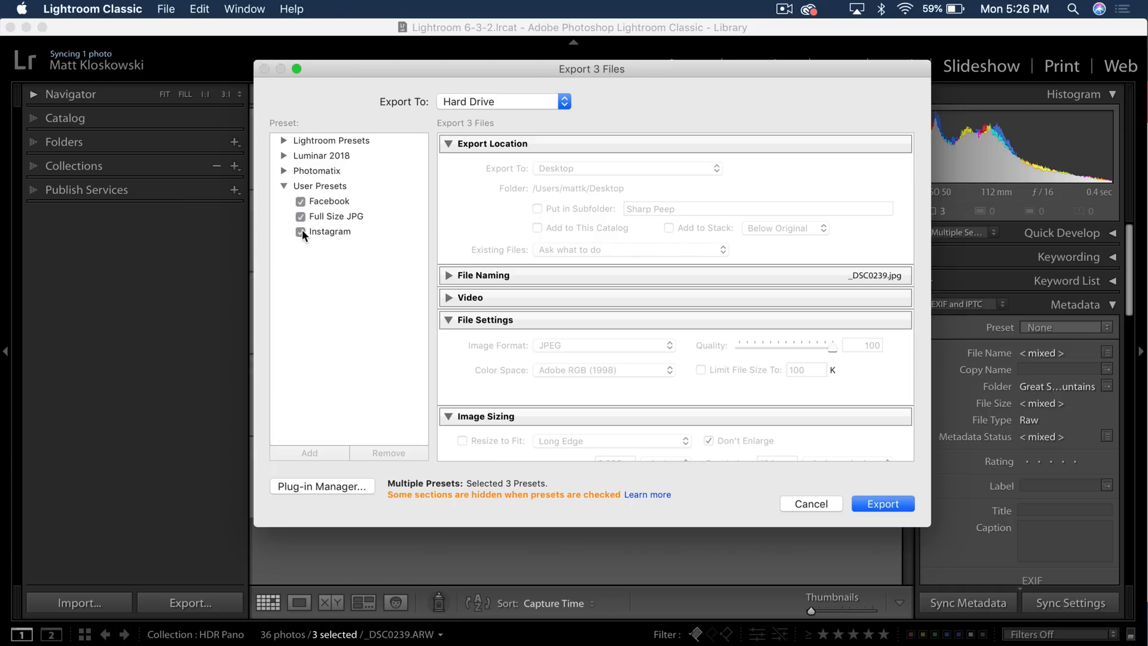
click(300, 231)
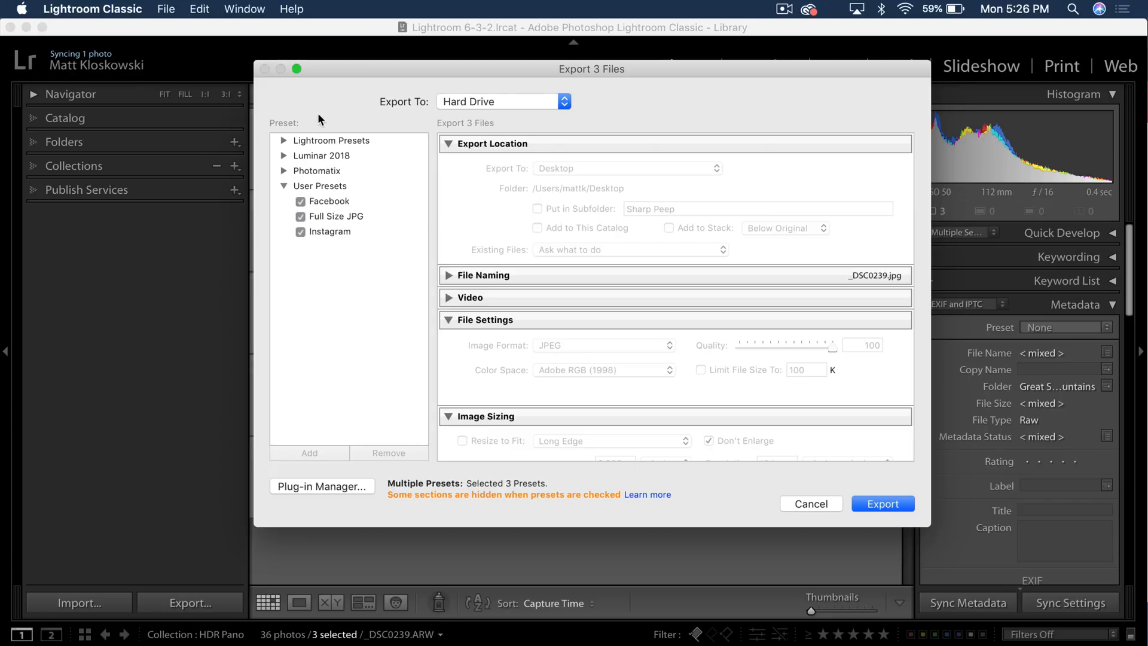
mouse_move(379, 279)
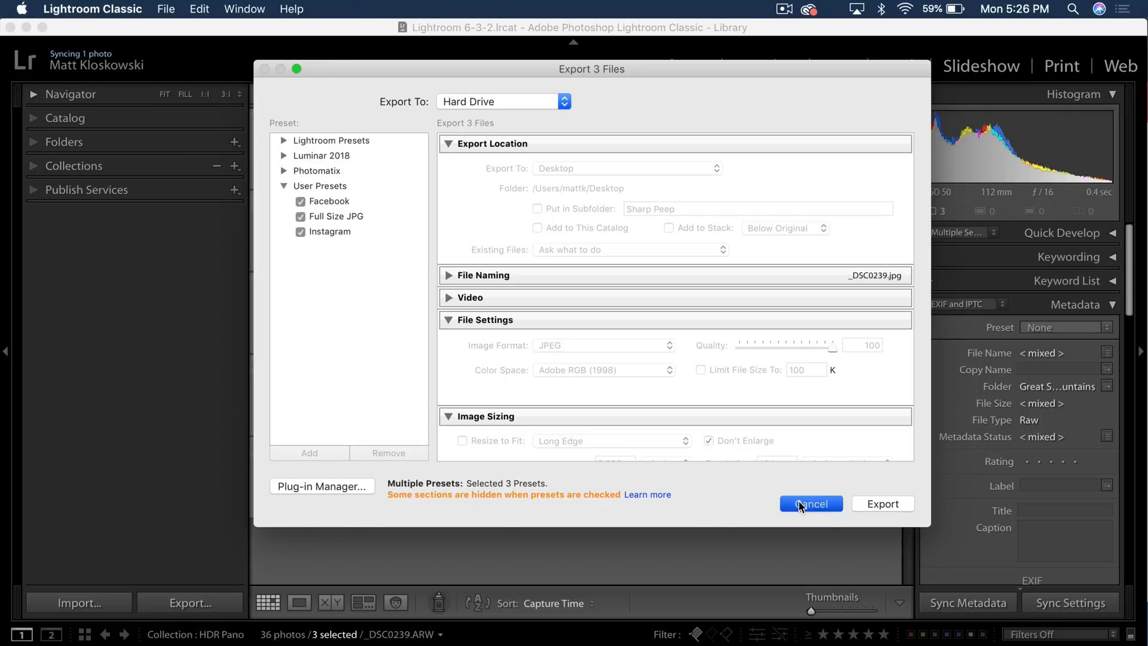
click(811, 503)
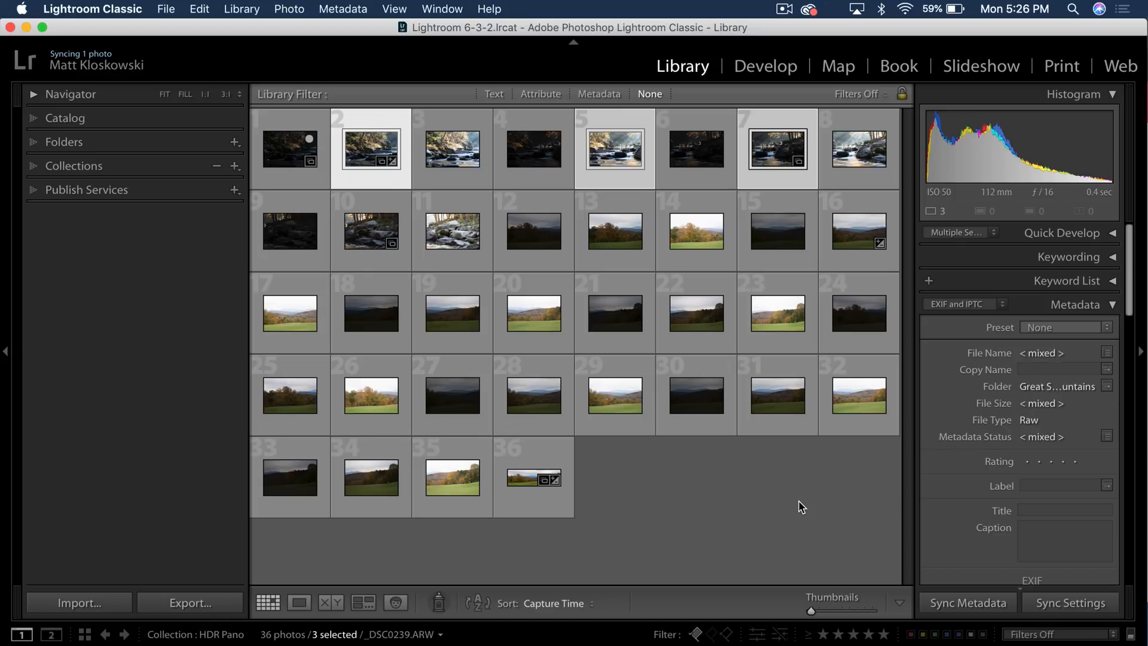
mouse_move(563, 405)
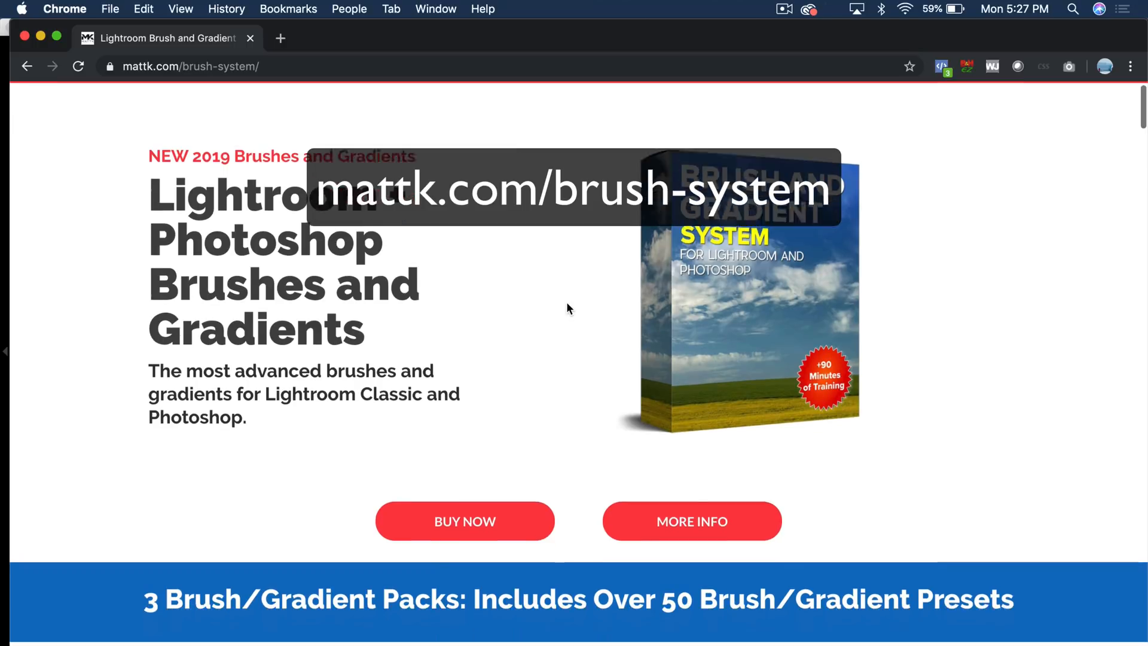
Scroll through the brush-system product page in Chrome, then switch back to Lightroom Classic
scroll(down, 3)
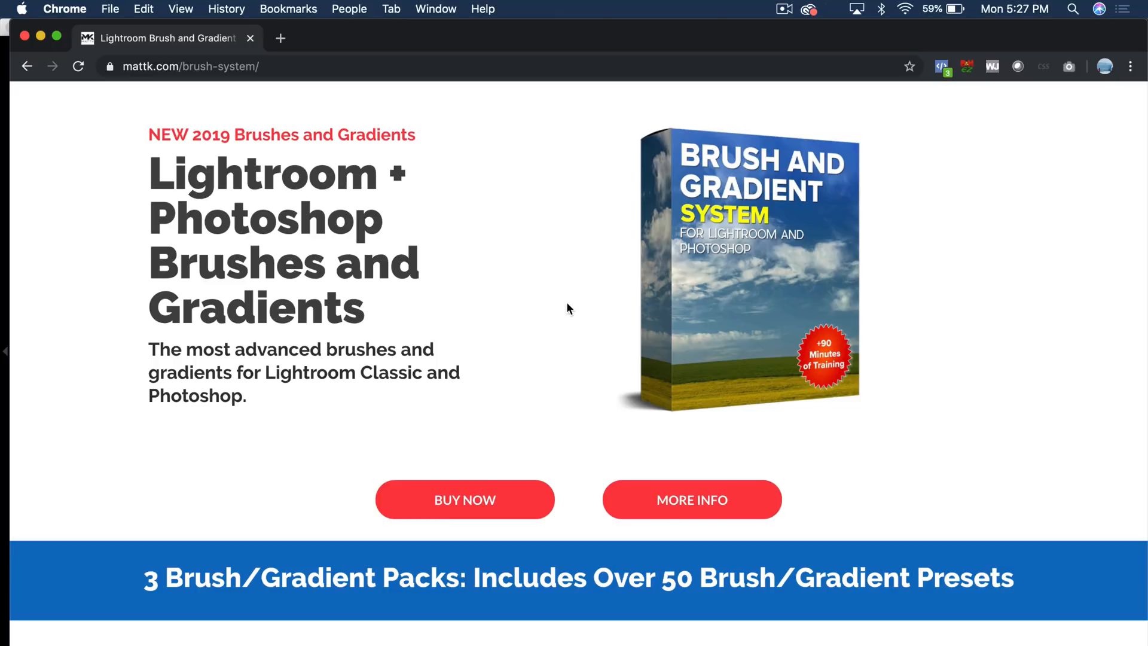
scroll(down, 3)
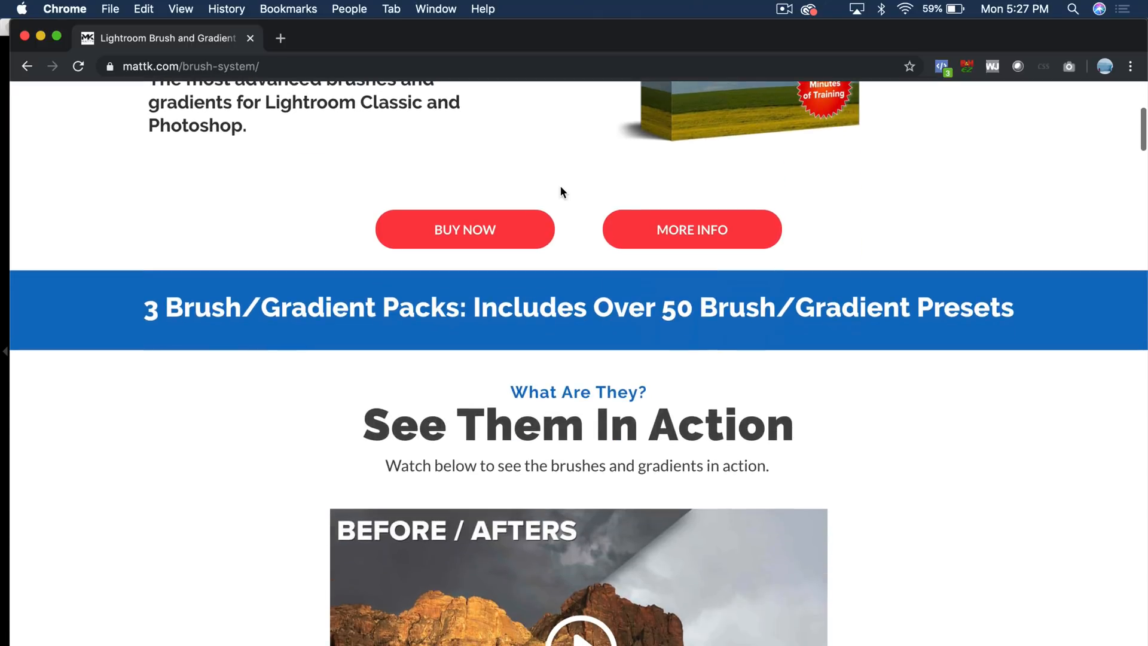
scroll(down, 3)
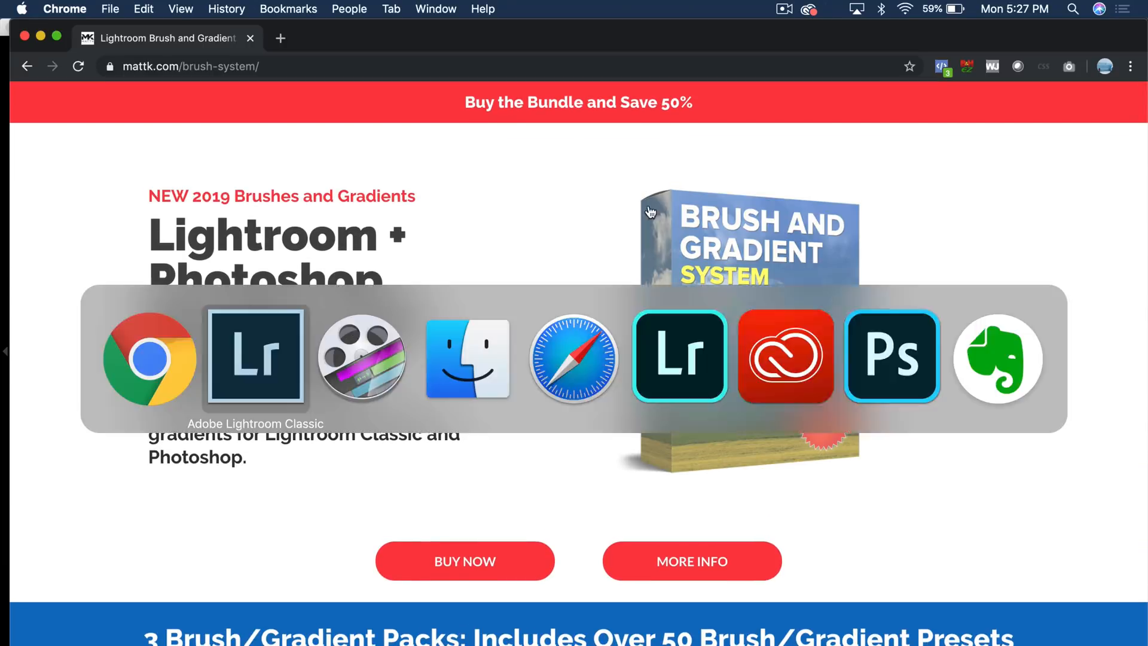
click(680, 358)
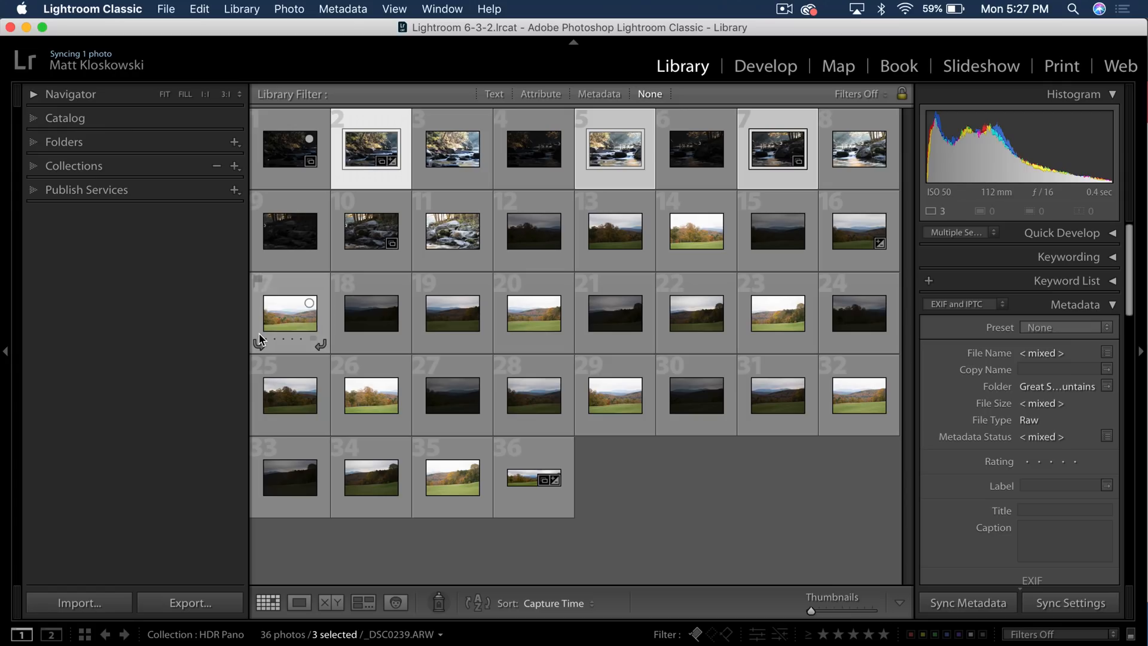
Take the stream photo into Develop, review its History steps, then collapse History
click(764, 65)
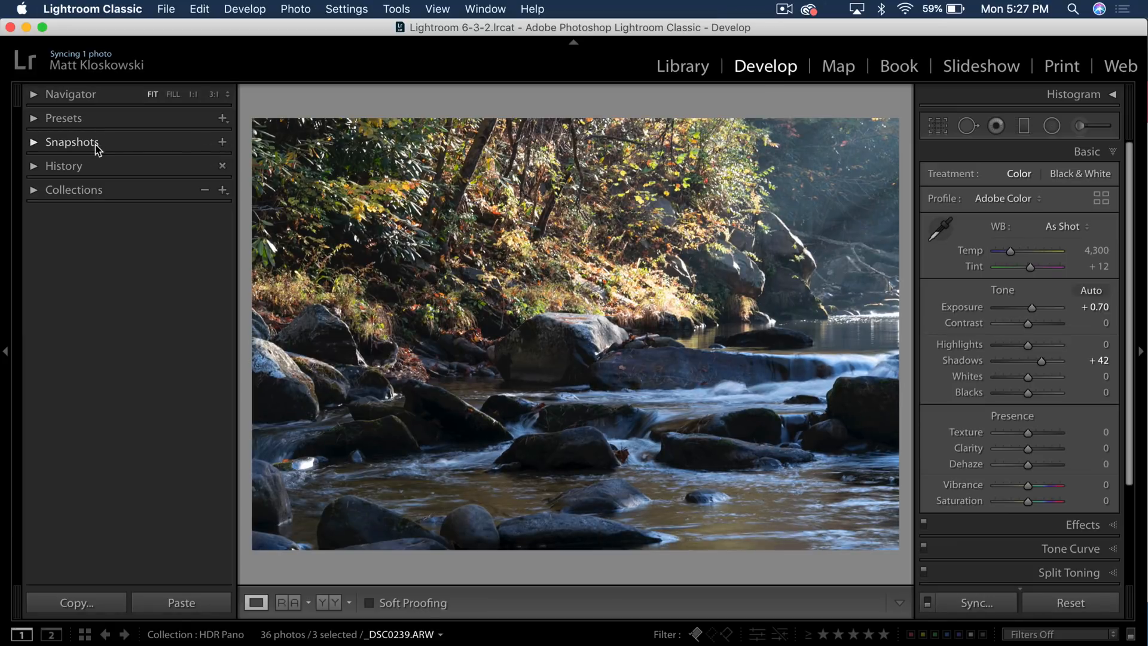
click(63, 165)
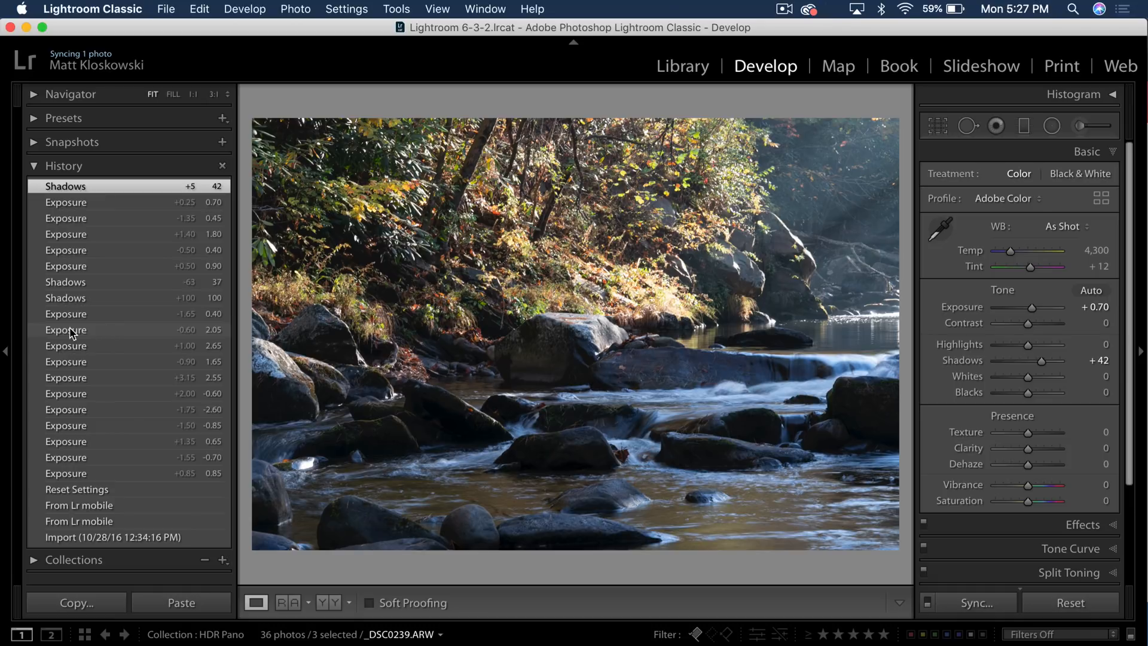
mouse_move(122, 346)
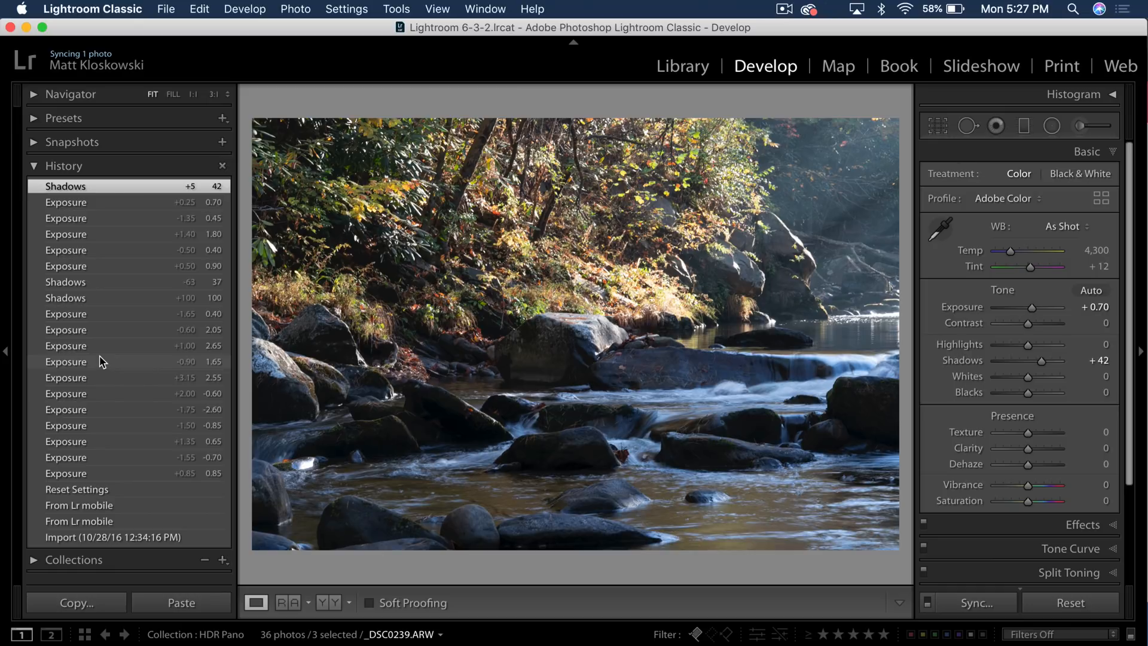
mouse_move(141, 410)
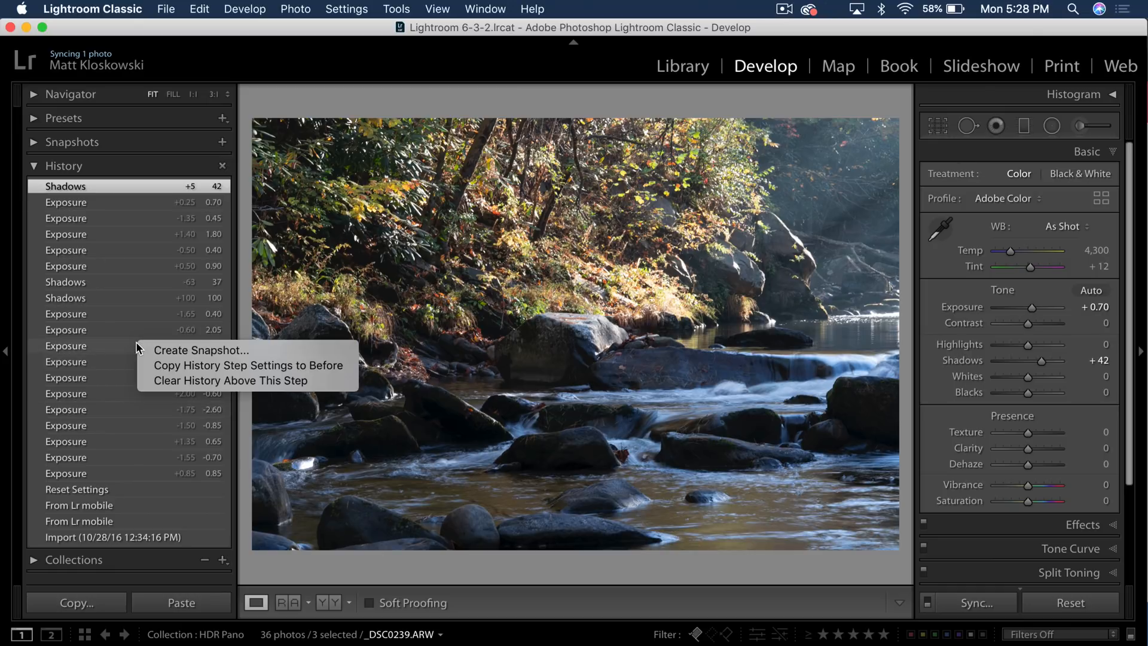
mouse_move(227, 380)
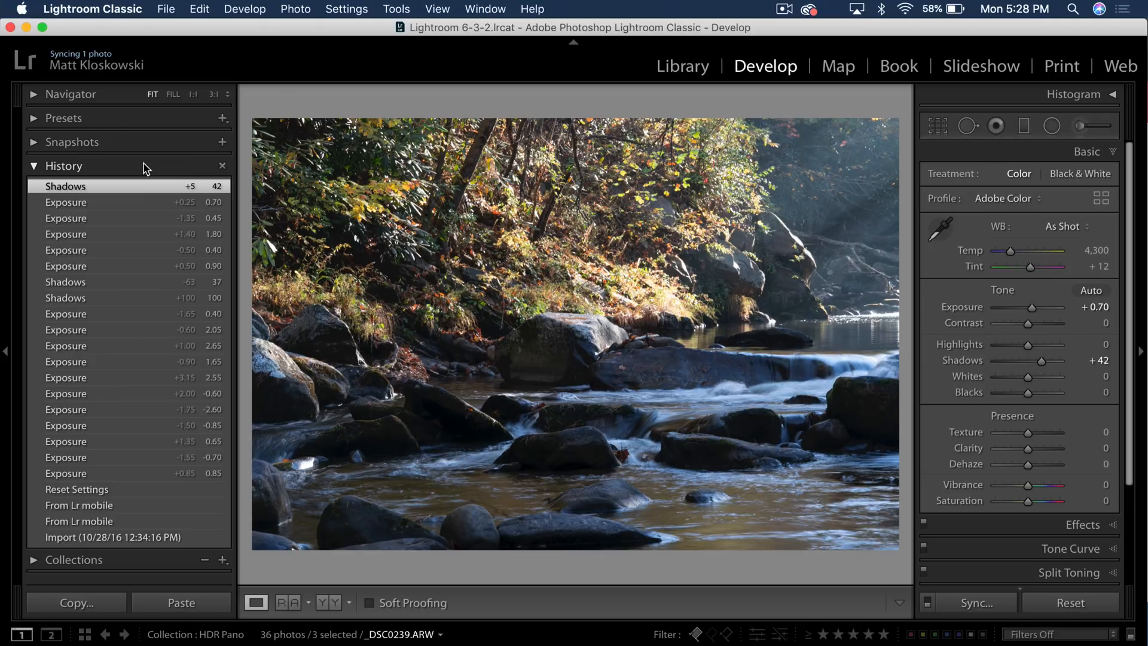
mouse_move(145, 168)
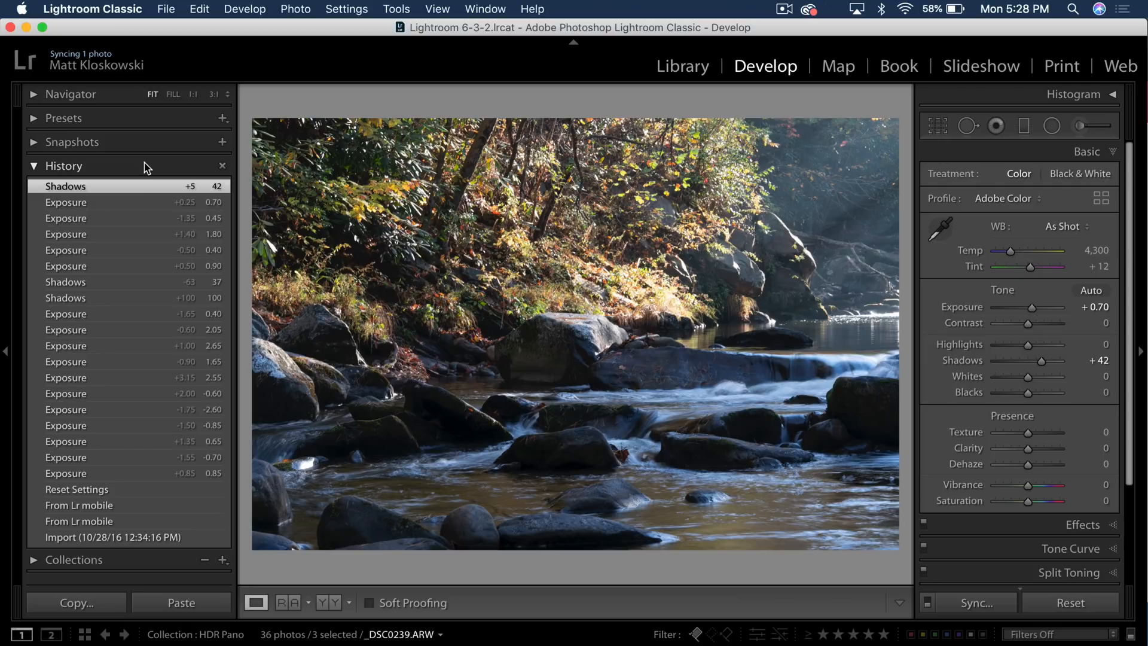
click(33, 165)
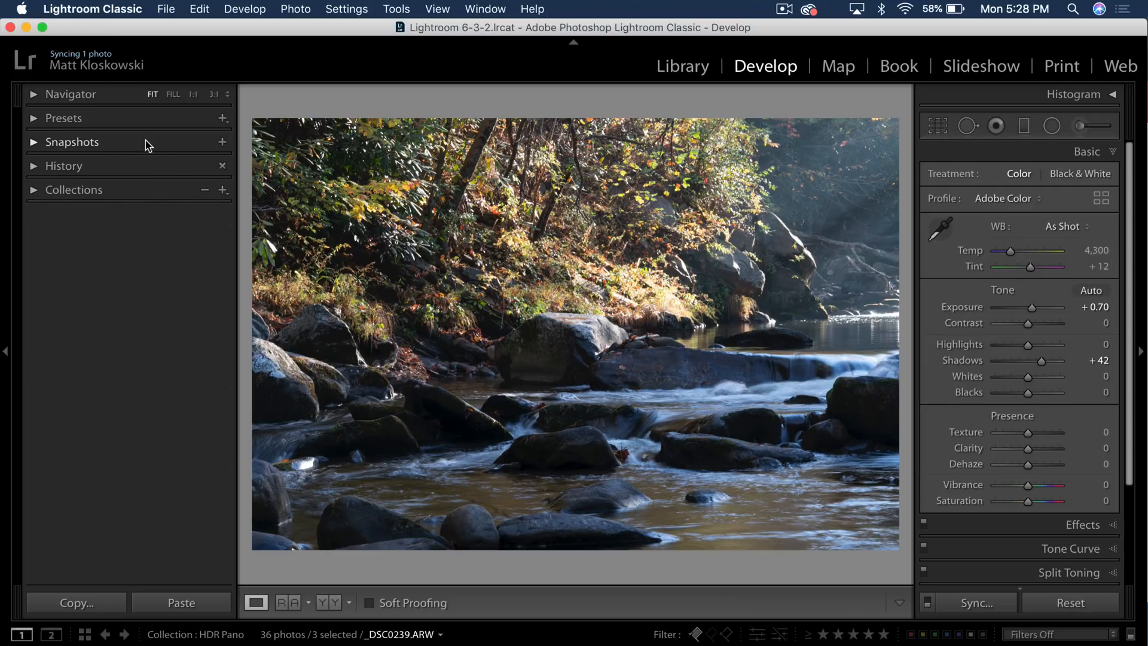
Expand Presets to MattK - Portraits and view the Soft Glow preset's Export option
click(64, 119)
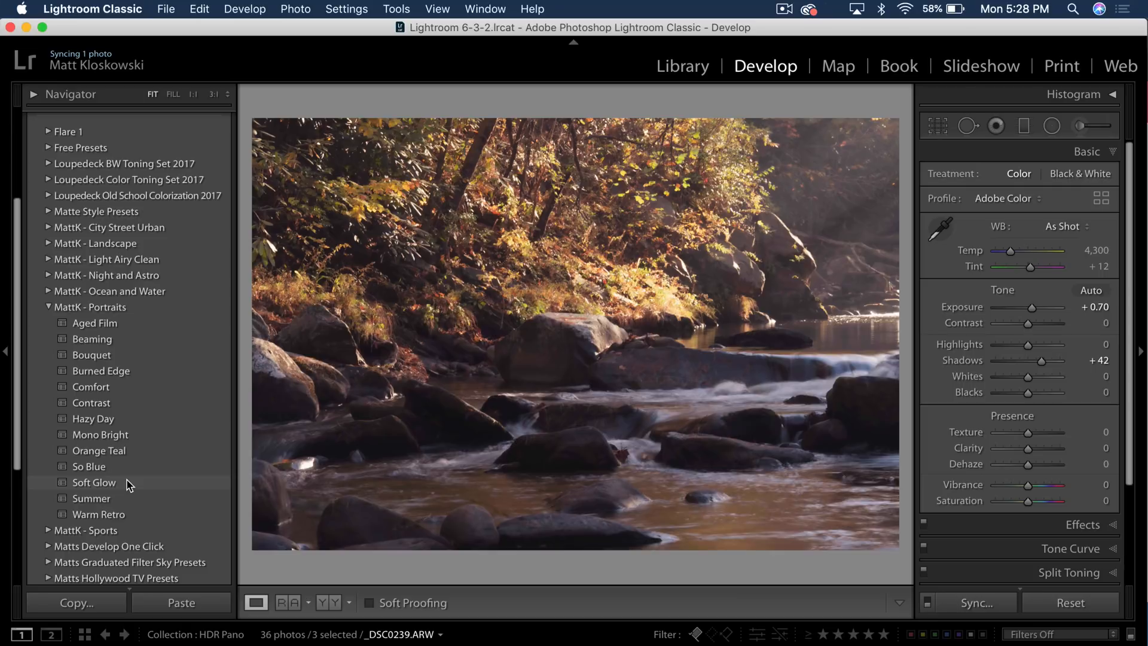
right_click(94, 482)
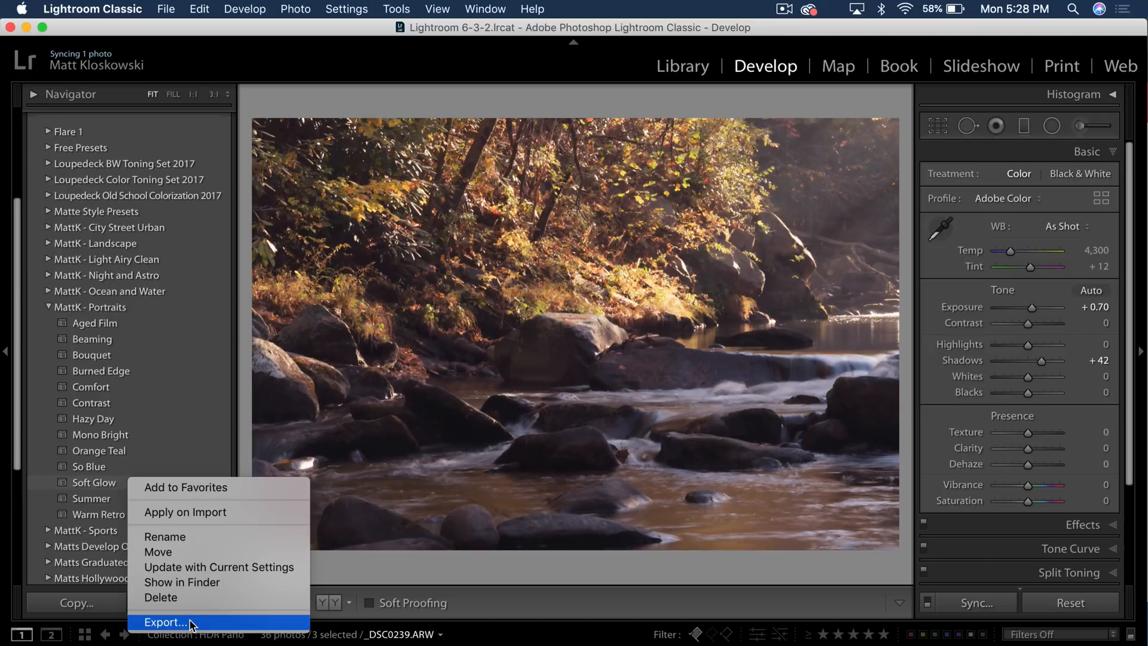
mouse_move(176, 432)
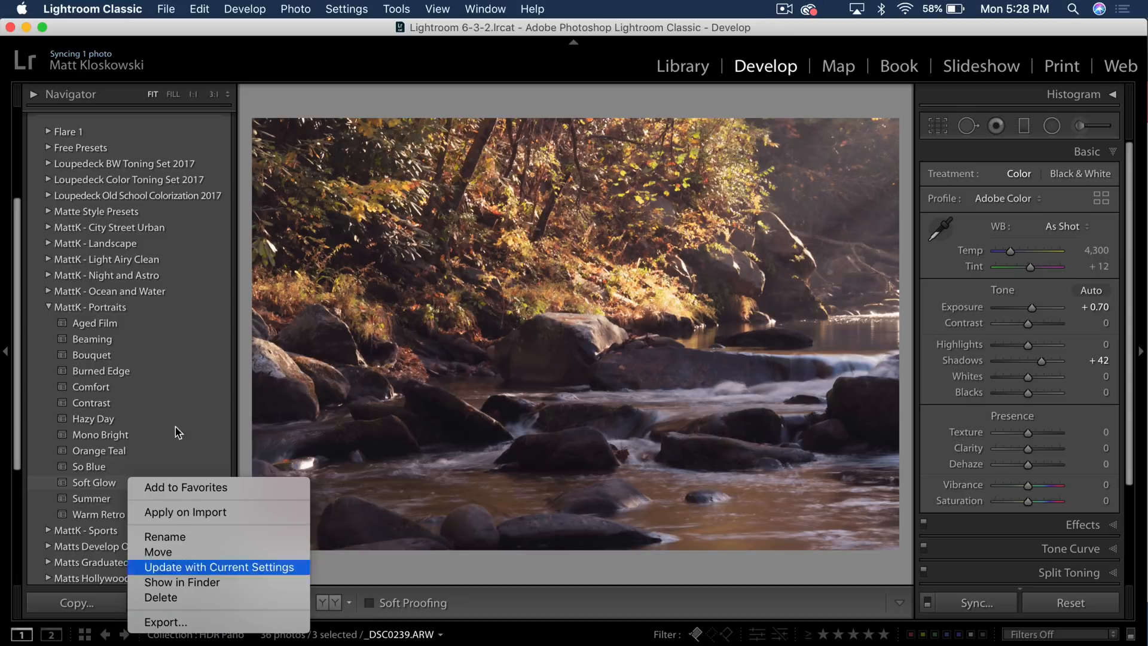
right_click(92, 307)
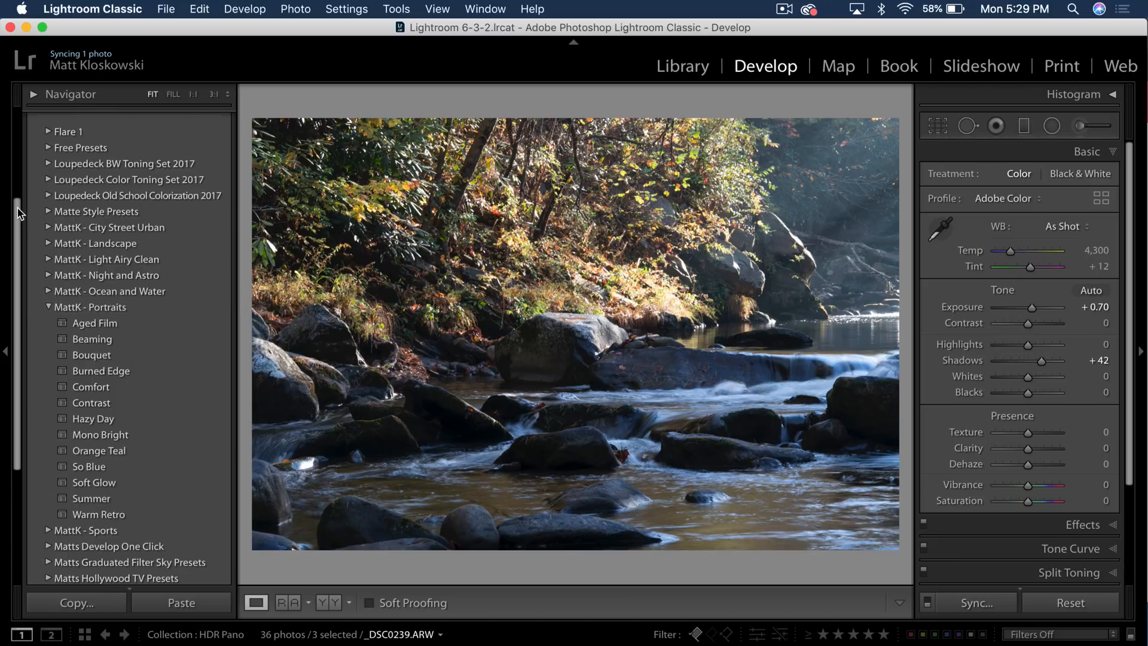
Collapse the Presets panel and expand the Collections list
click(63, 118)
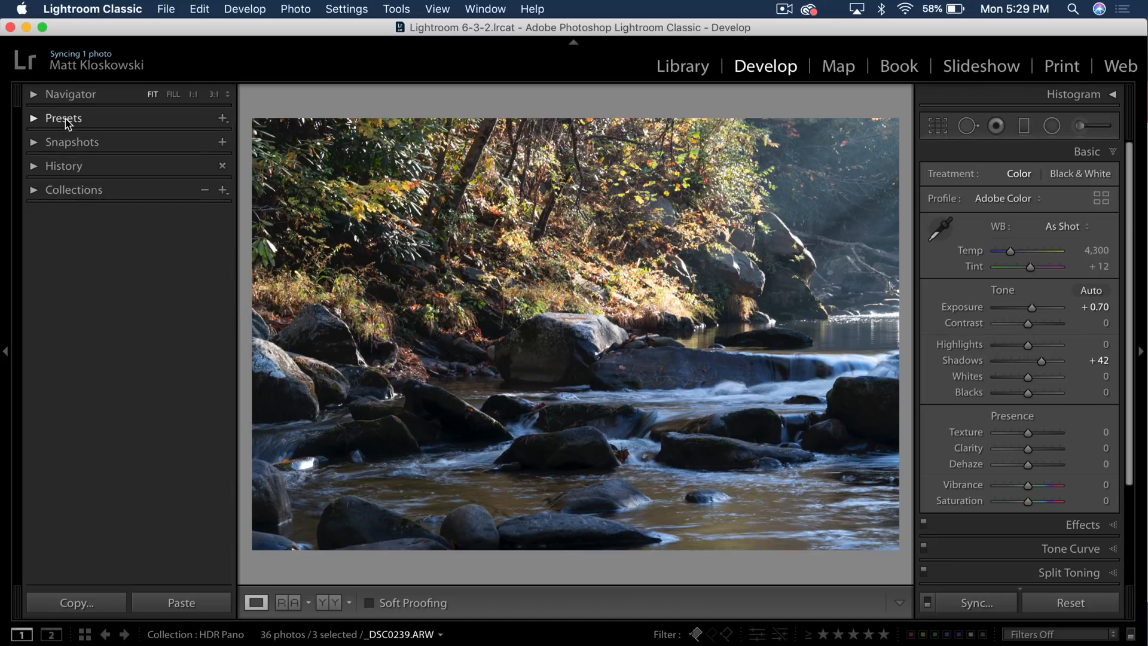
click(74, 189)
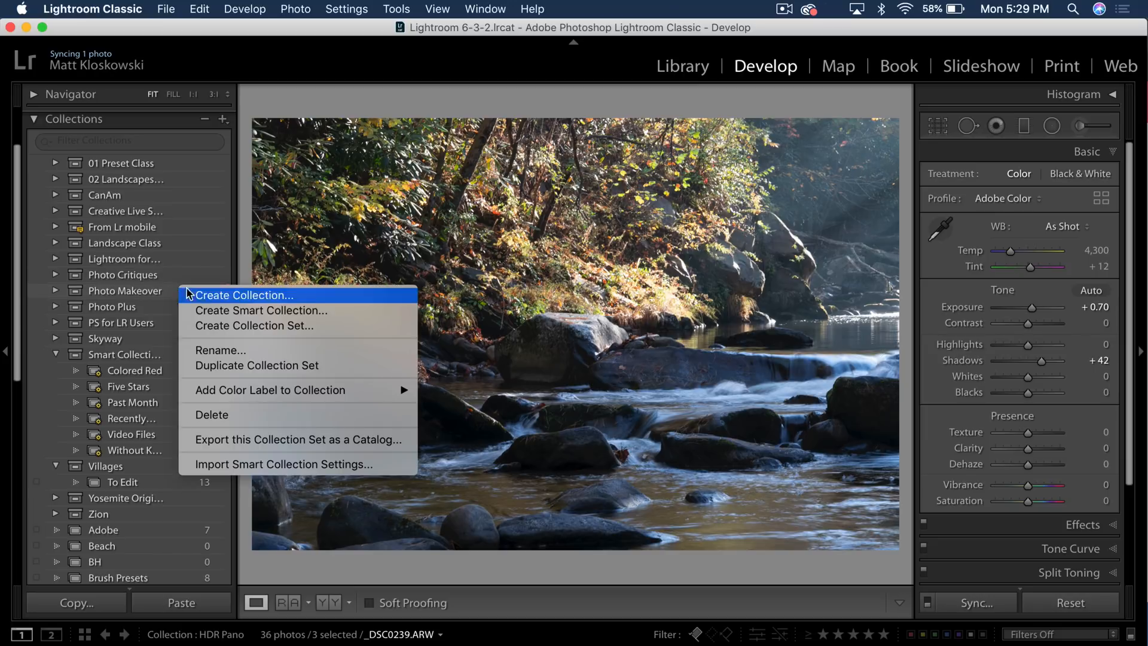
mouse_move(269, 390)
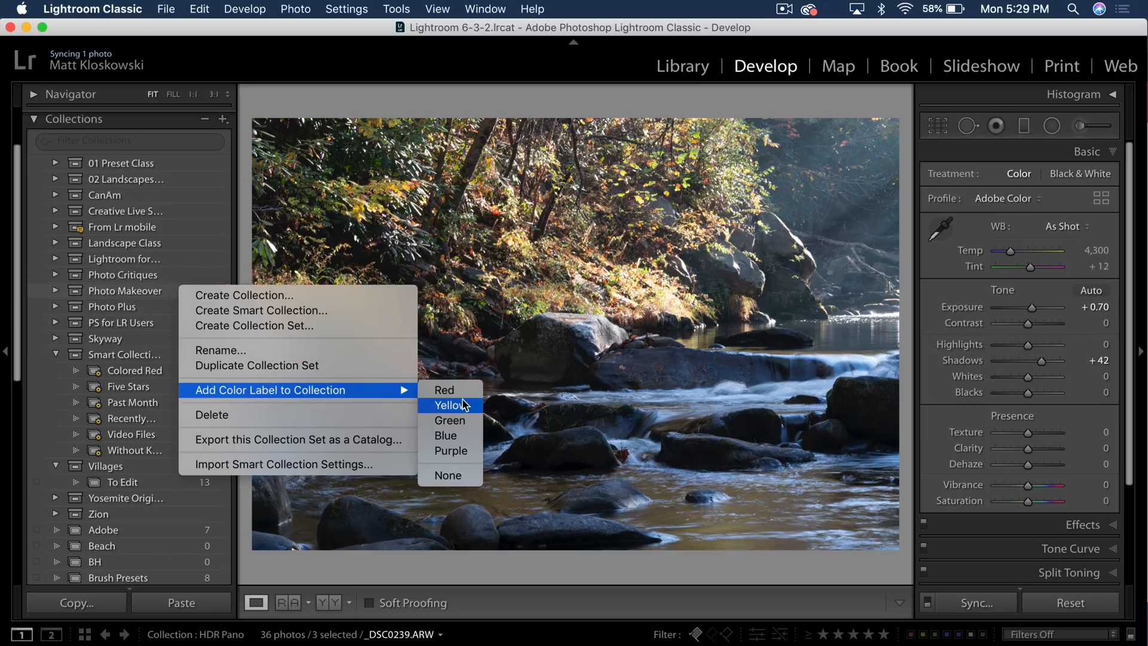
mouse_move(444, 390)
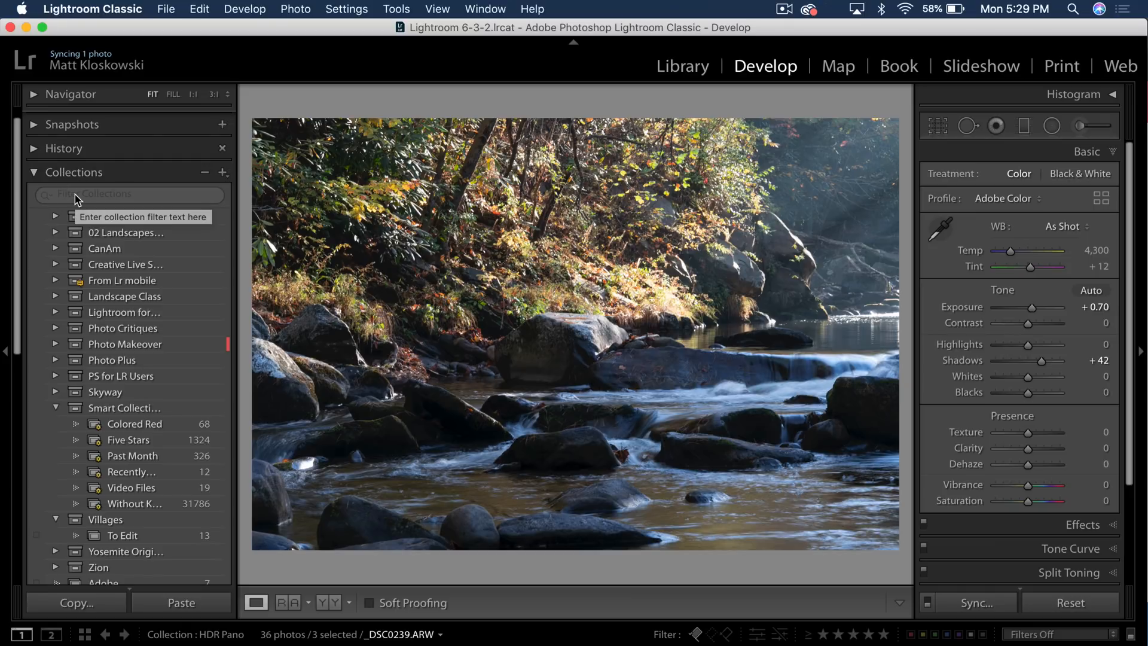
Open the Filter Collections dropdown to reach the Color Labels filter choices
click(130, 194)
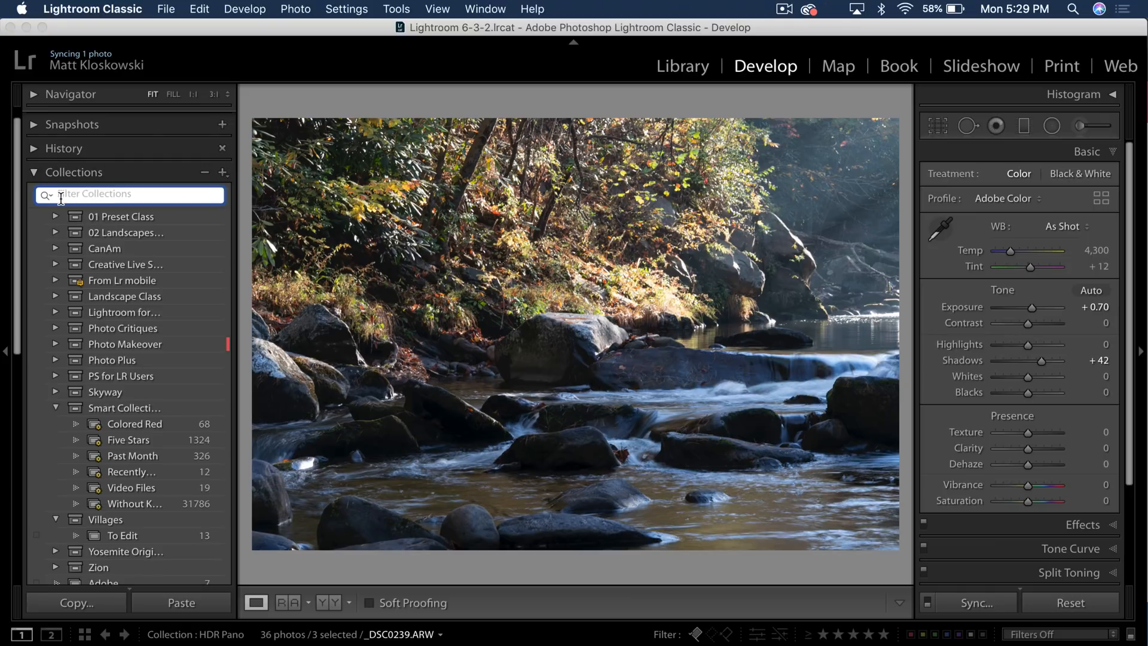
click(58, 195)
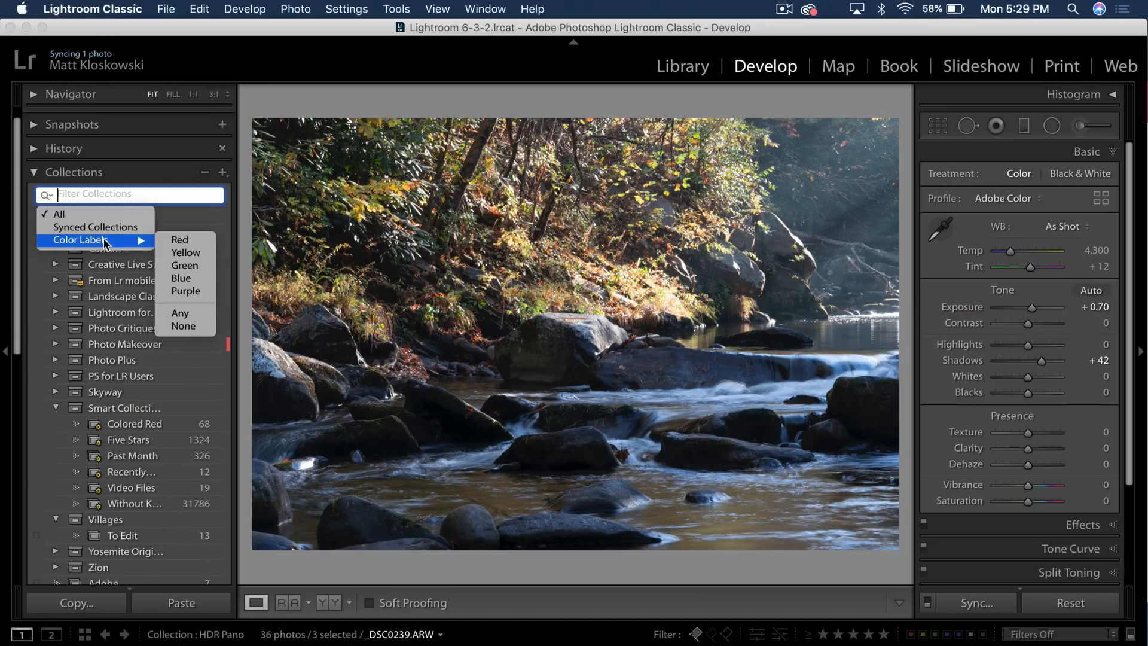
mouse_move(185, 252)
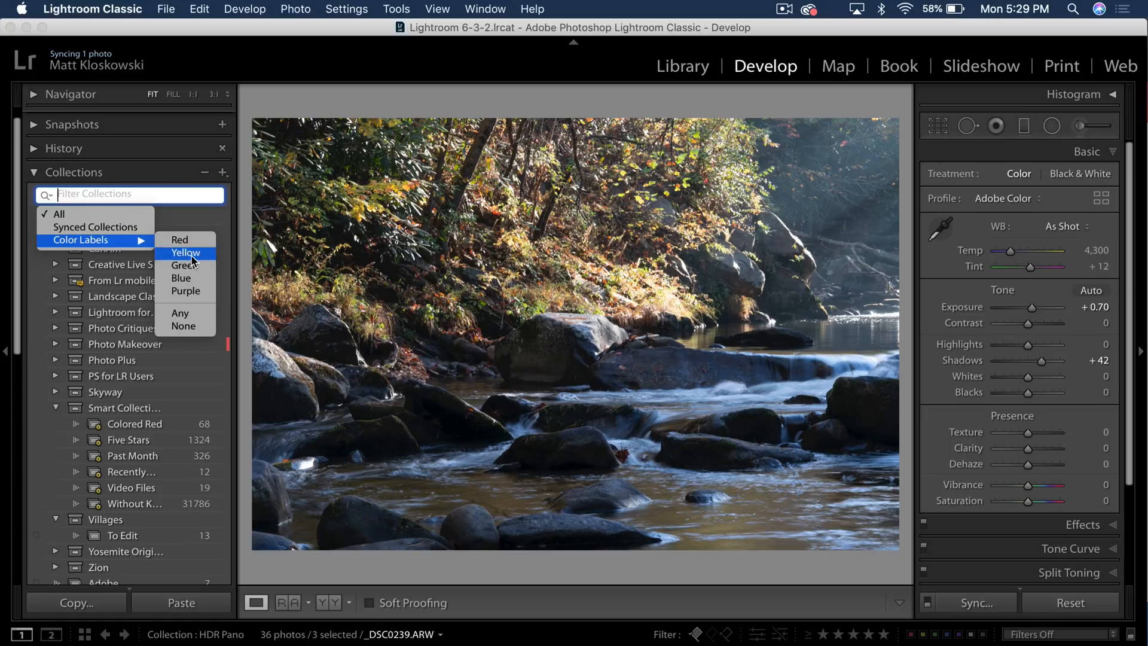
mouse_move(181, 240)
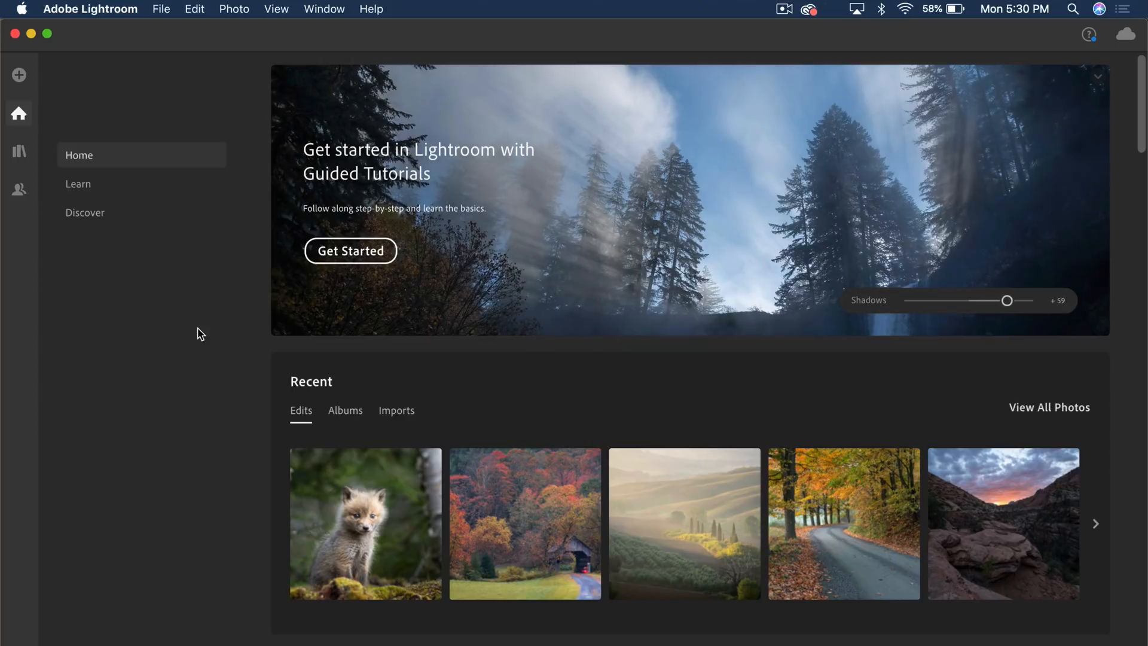
Browse the Learn tutorials under Tools filtered to Effects, down to the Soft Glow tutorial
drag(1006, 300, 1009, 300)
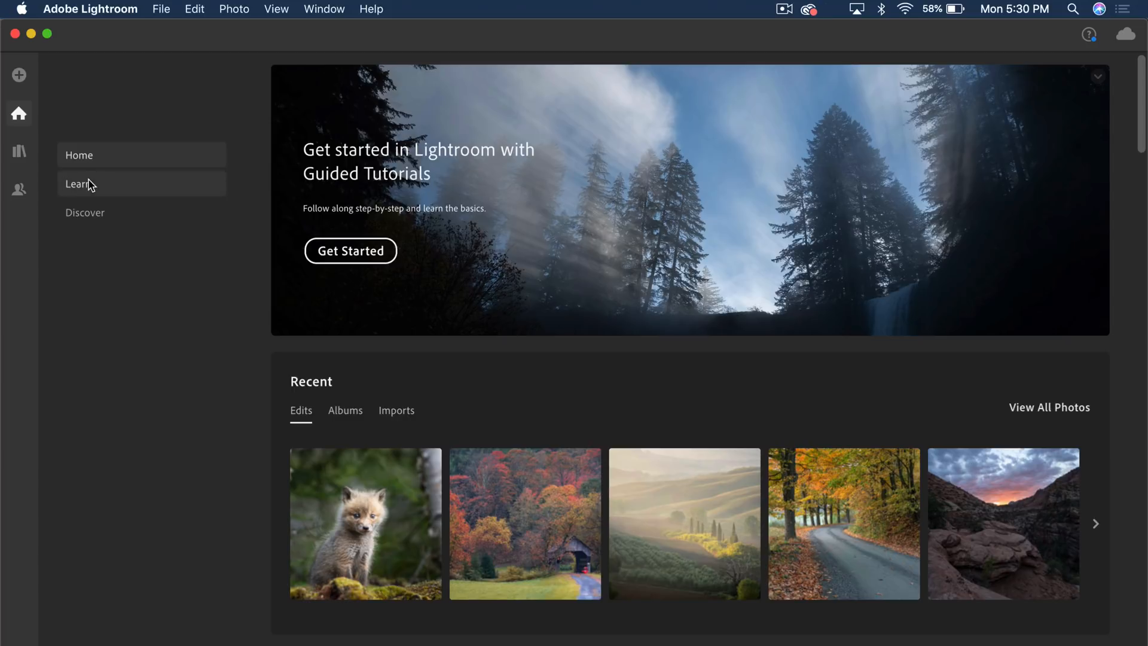
click(78, 183)
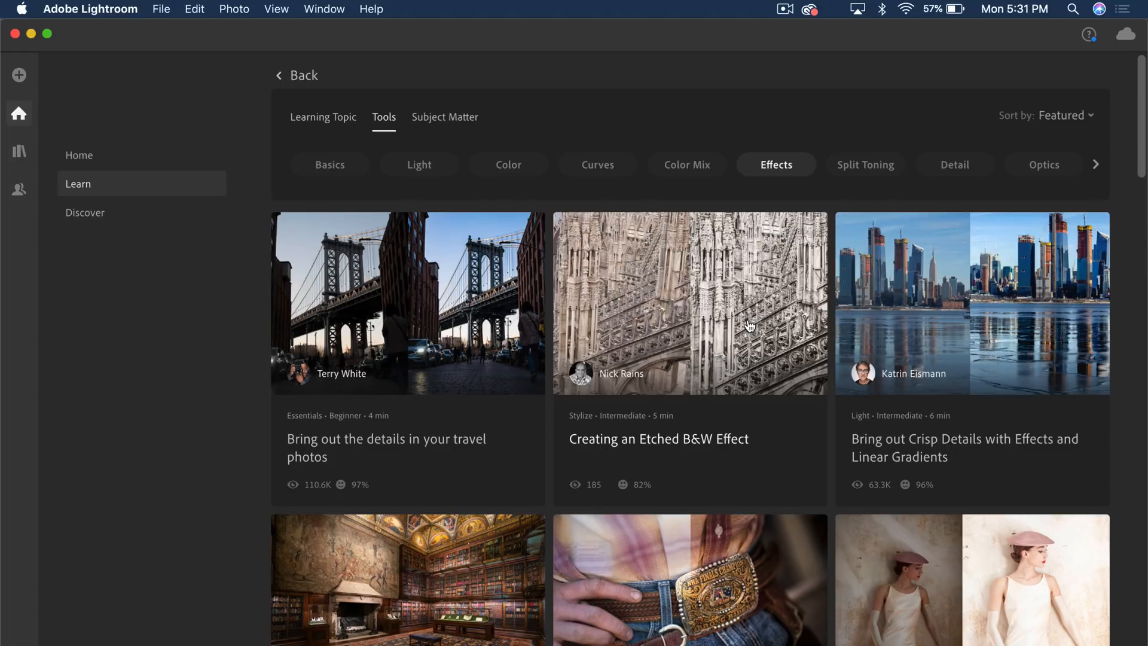
scroll(down, 3)
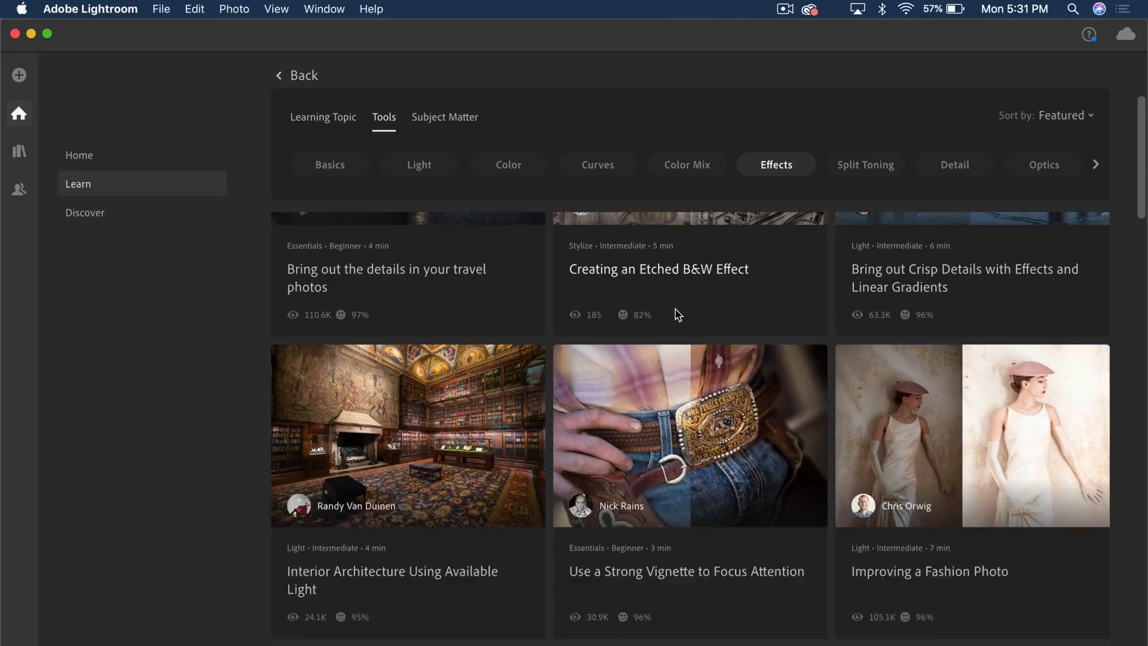
scroll(down, 3)
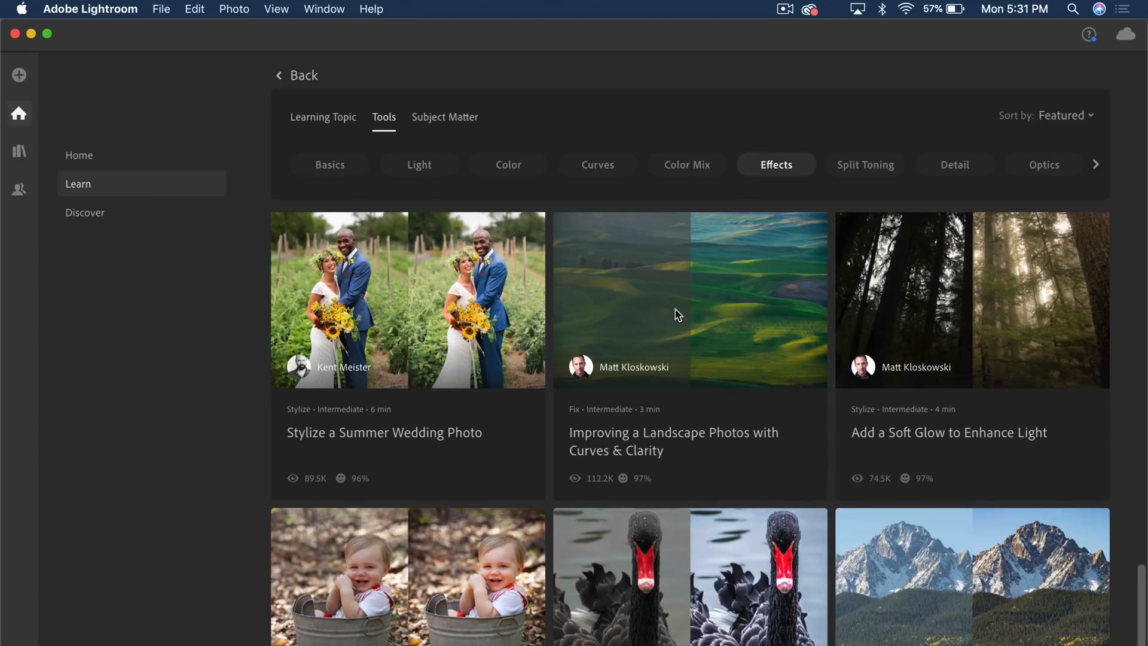
mouse_move(713, 294)
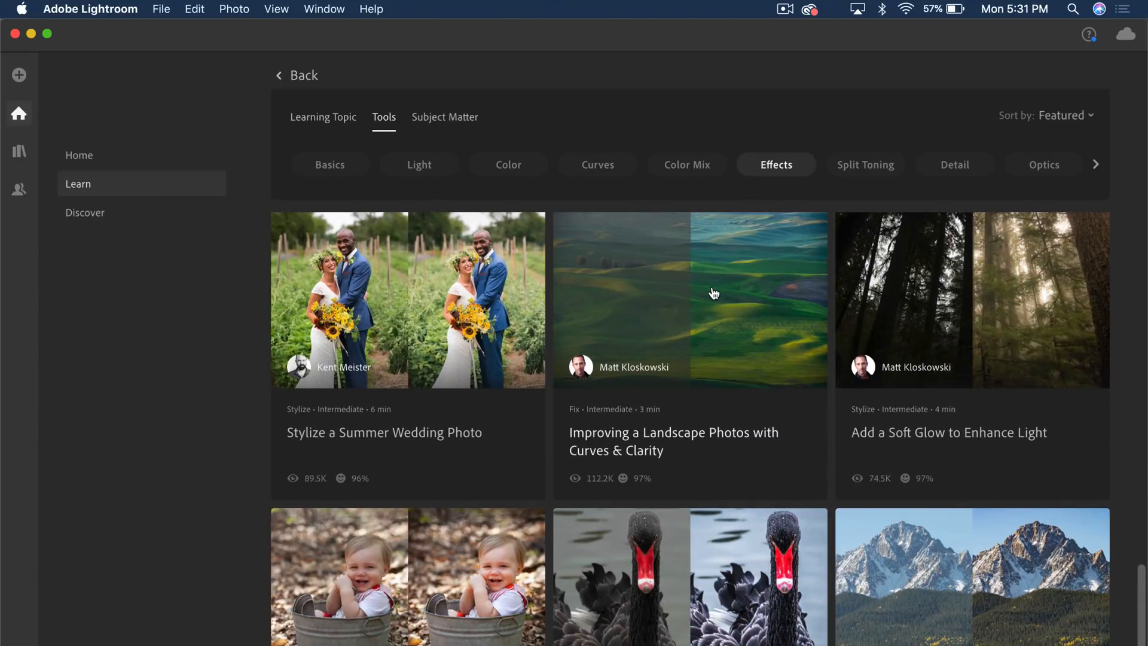
scroll(down, 3)
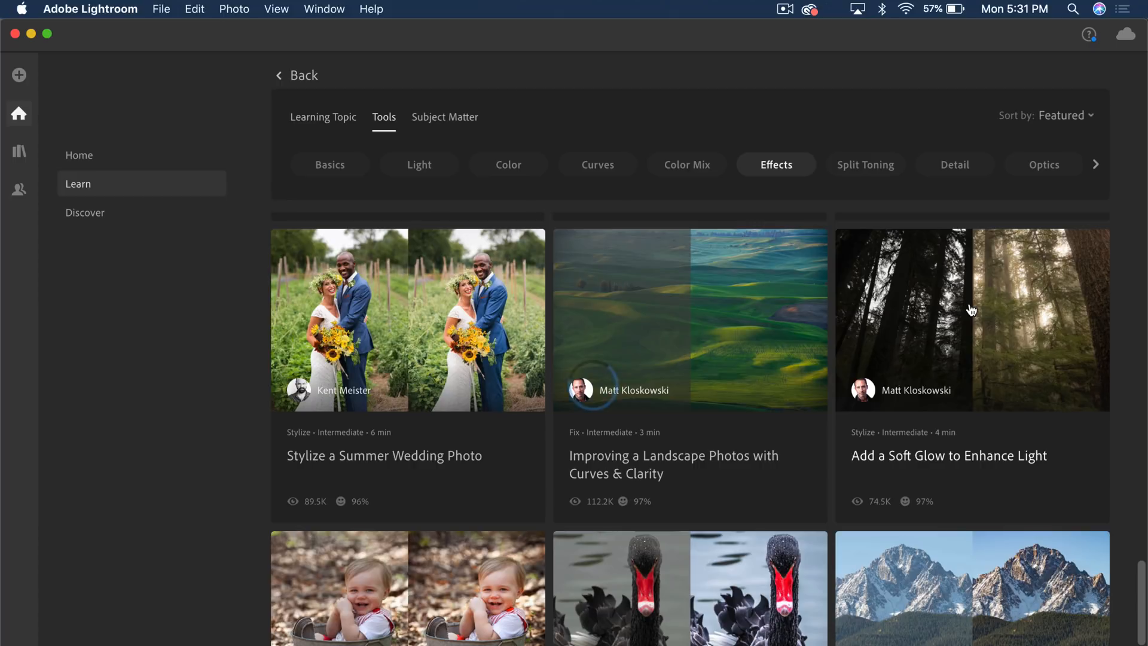
click(970, 321)
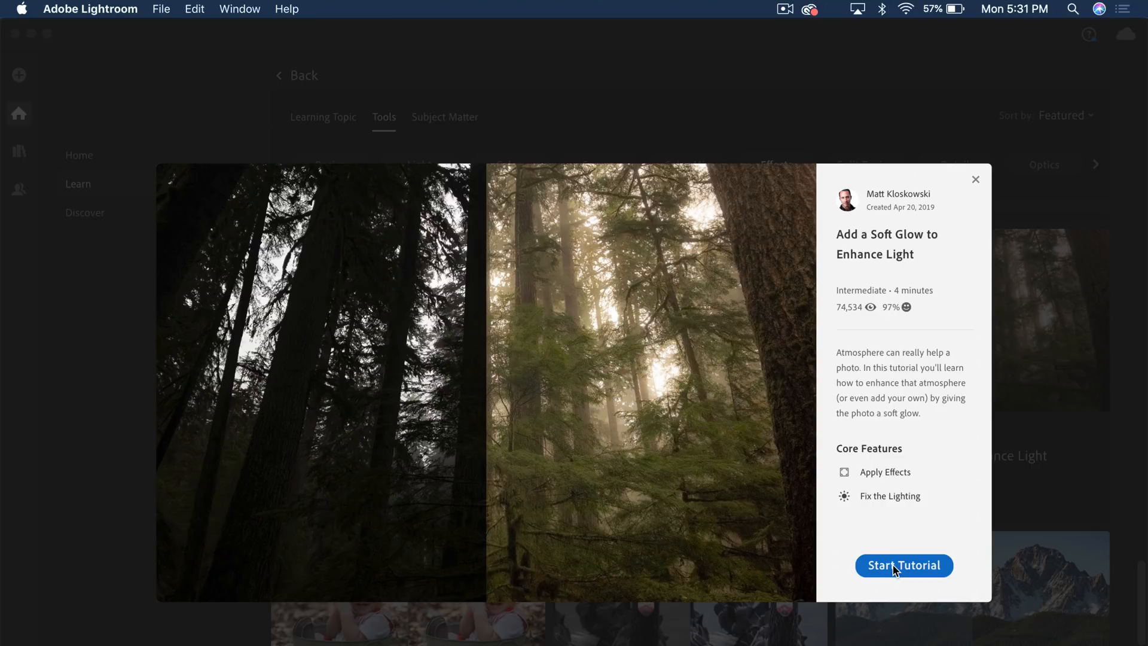
mouse_move(590, 350)
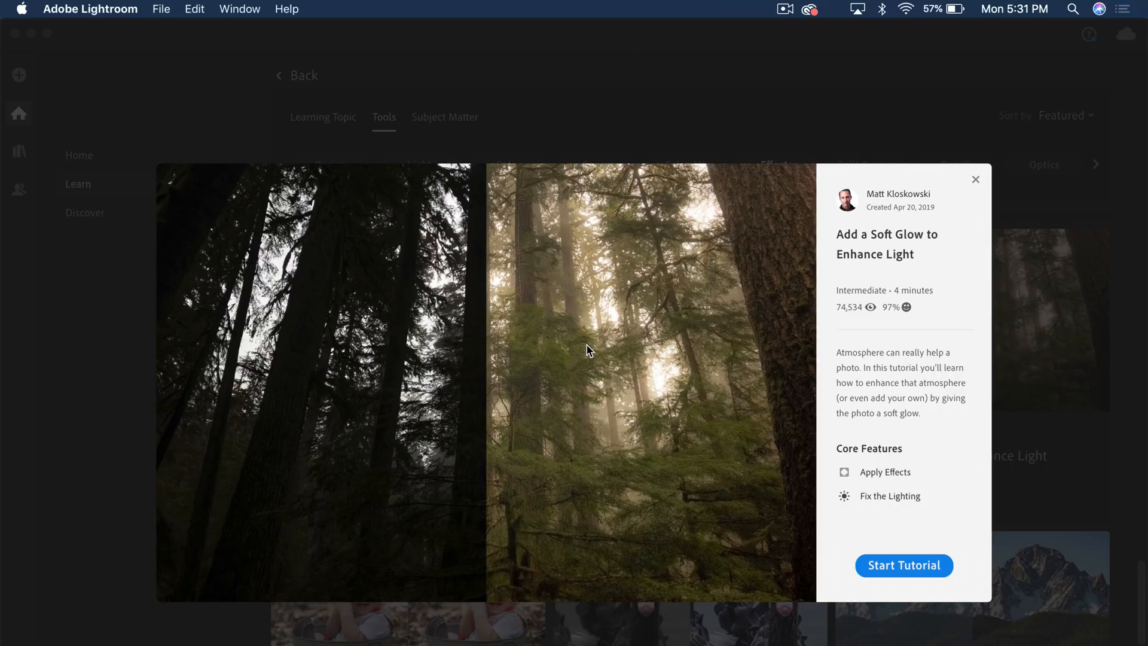
mouse_move(934, 186)
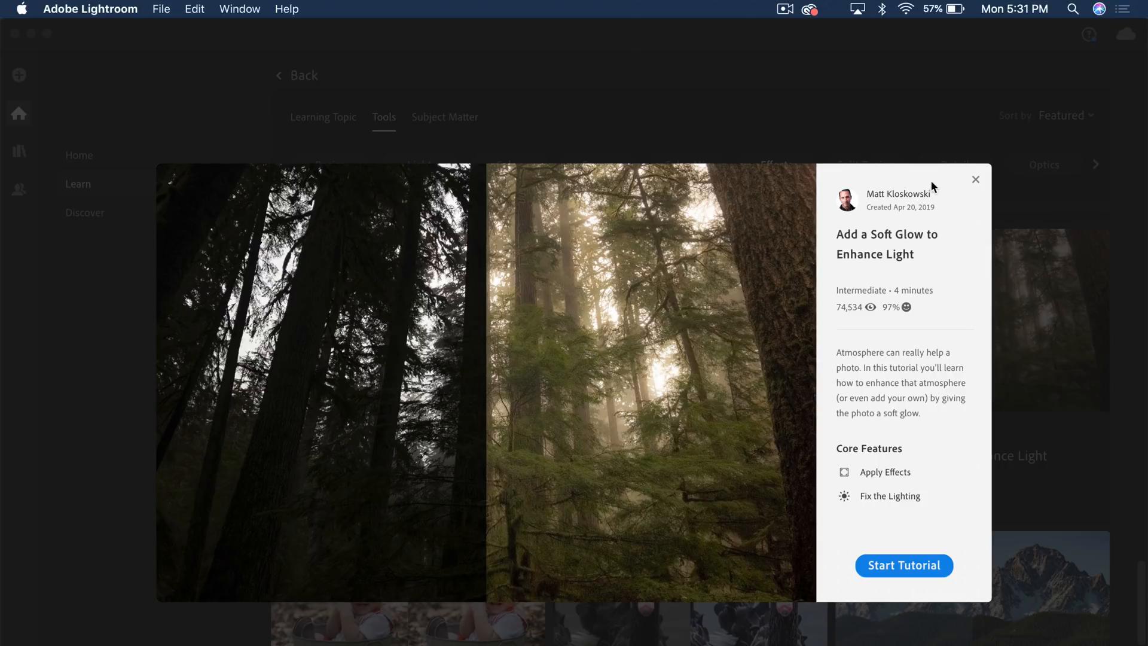
mouse_move(628, 308)
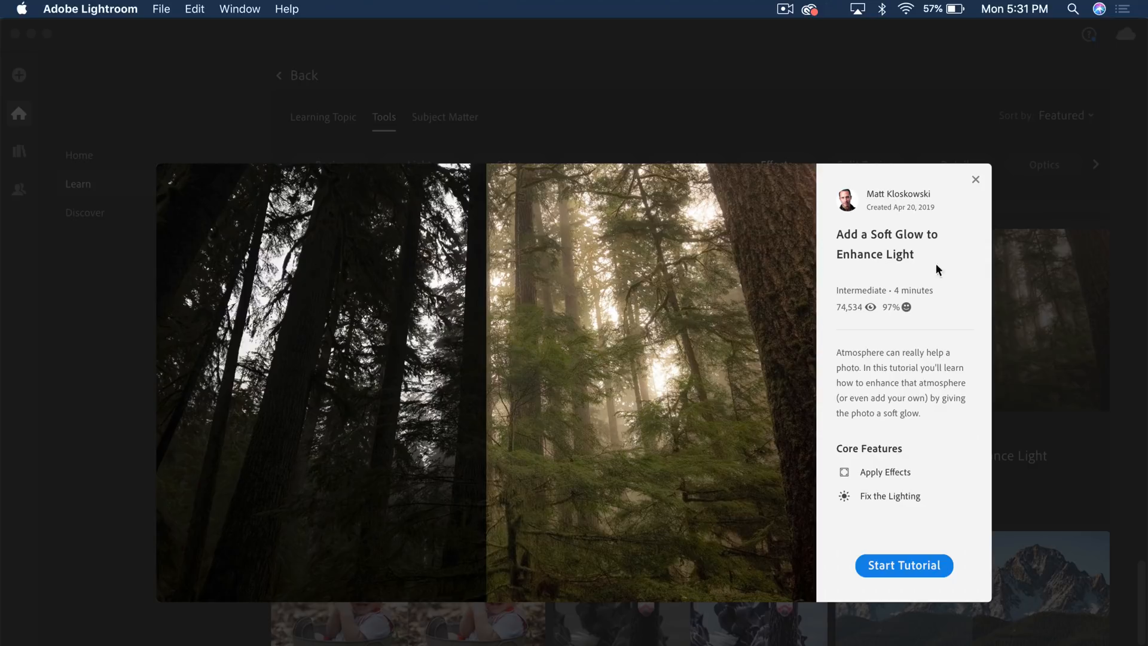
click(976, 180)
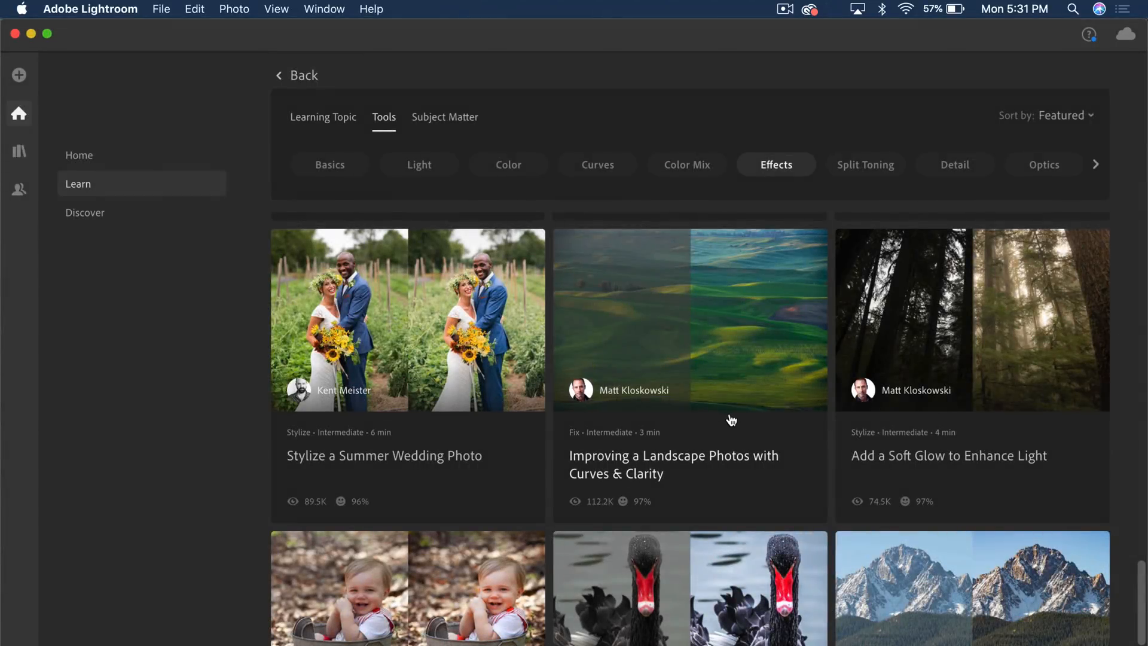
mouse_move(409, 291)
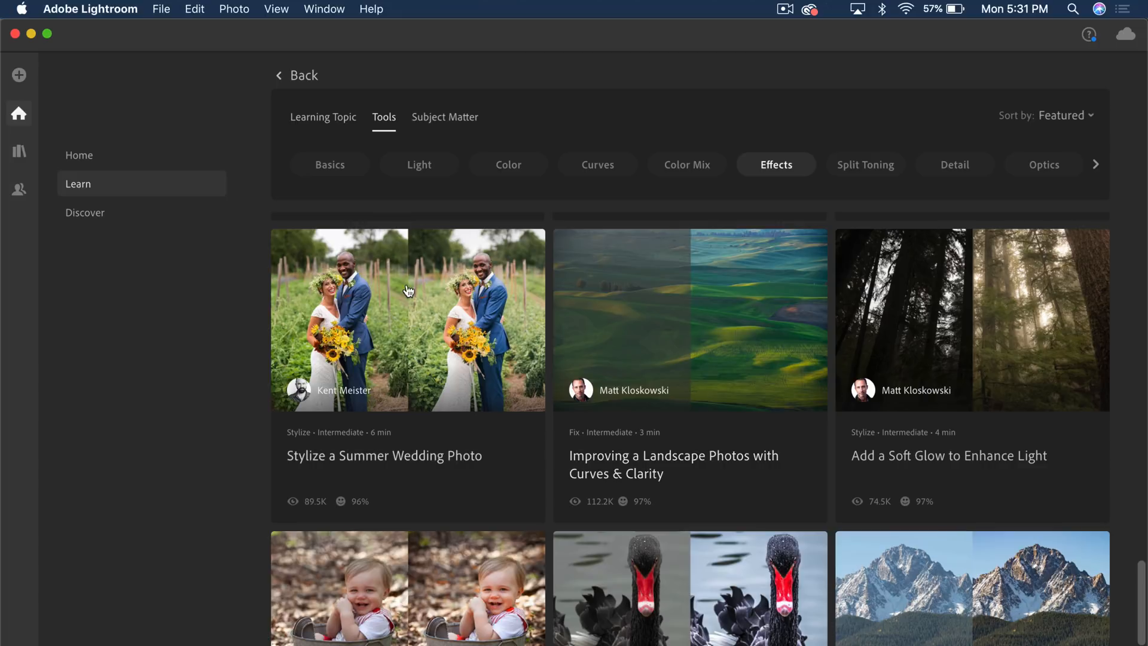
Switch to Discover and choose the stormy seascape edit with exposure +0.33, contrast +92
click(85, 213)
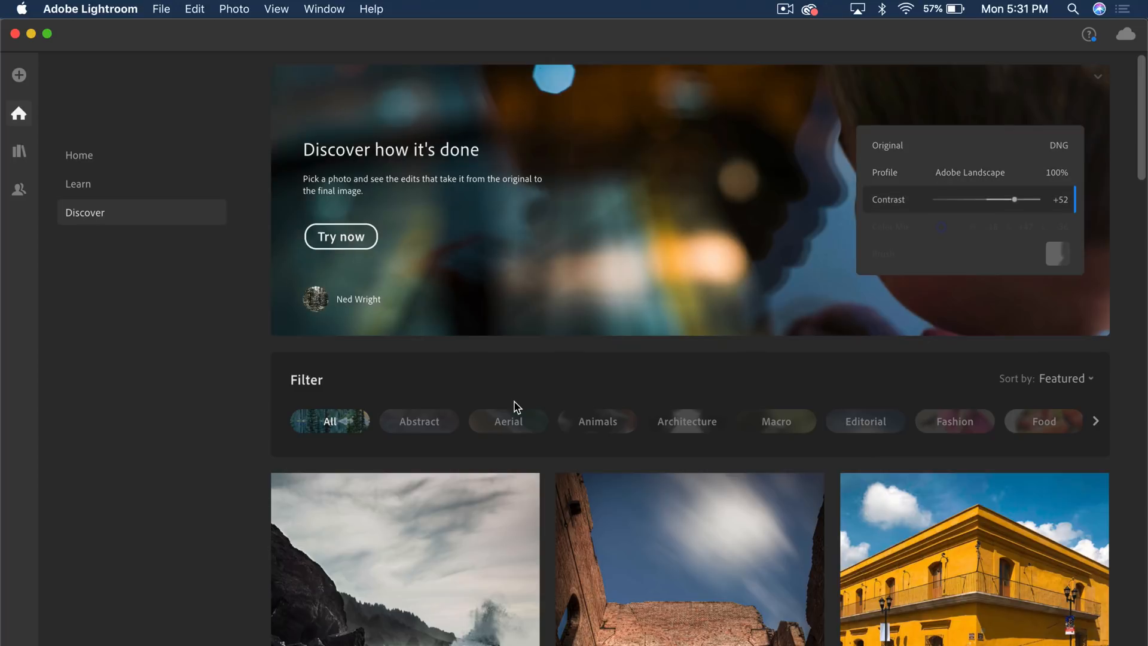
click(341, 236)
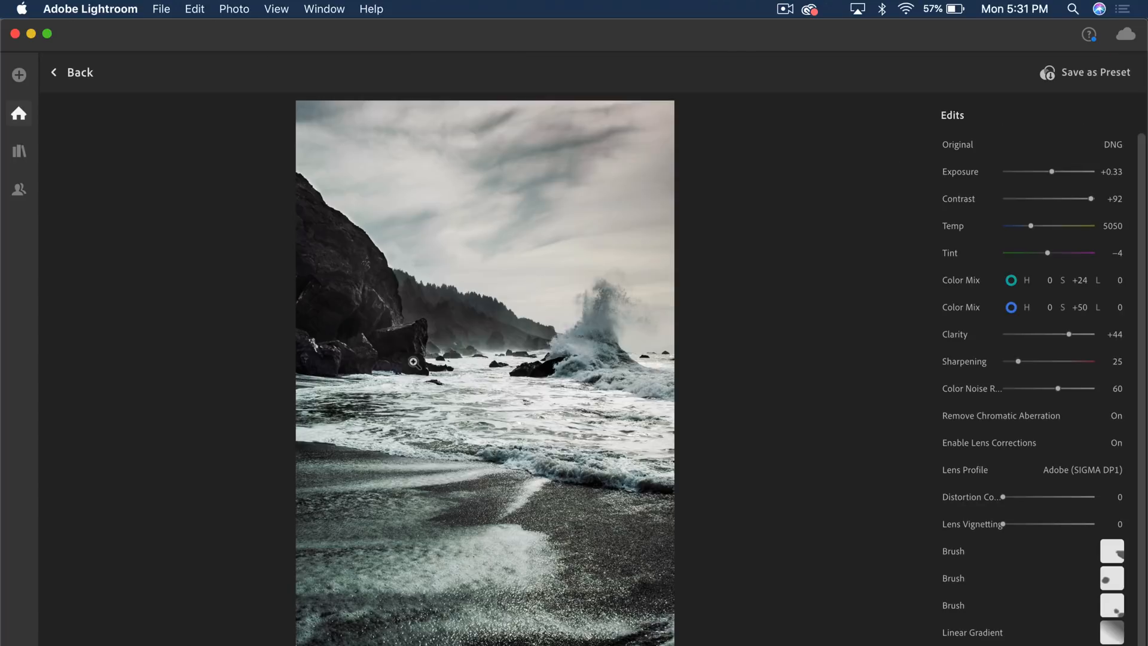
Replay the seascape's edits from the original view through to the first brush adjustment
click(957, 145)
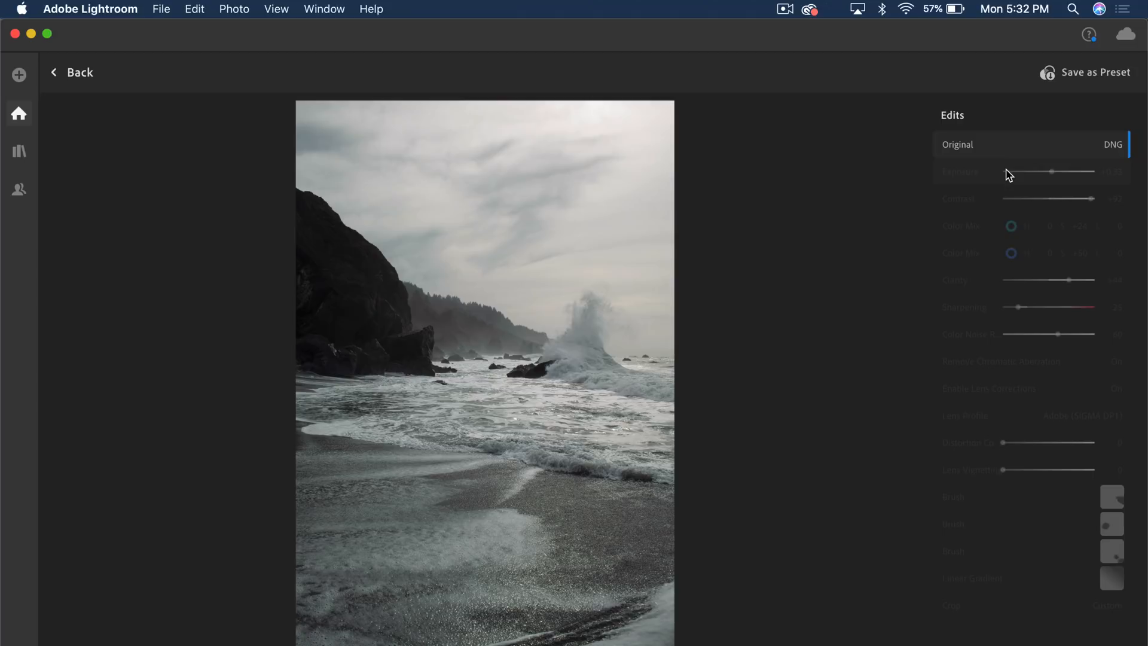
mouse_move(993, 182)
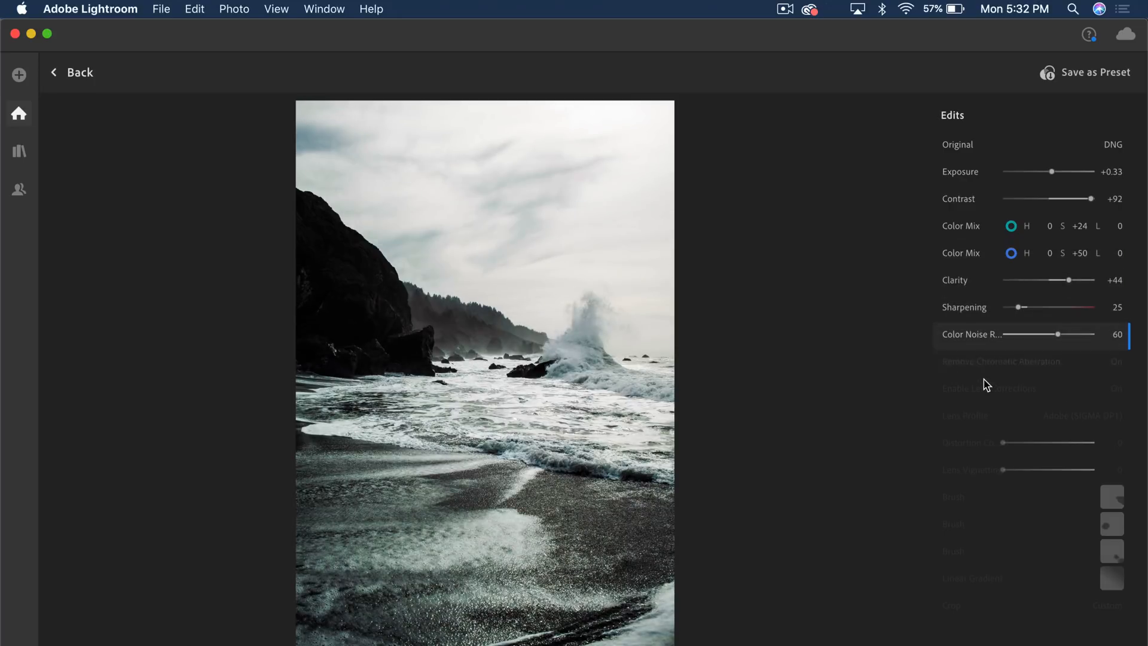
scroll(down, 3)
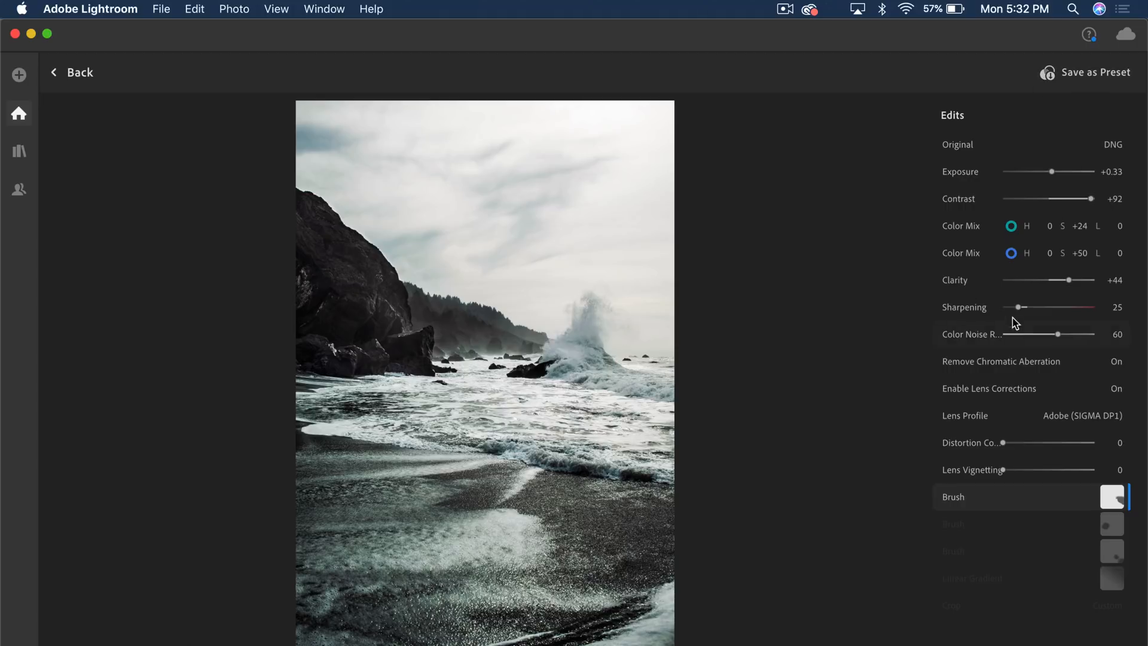
mouse_move(898, 224)
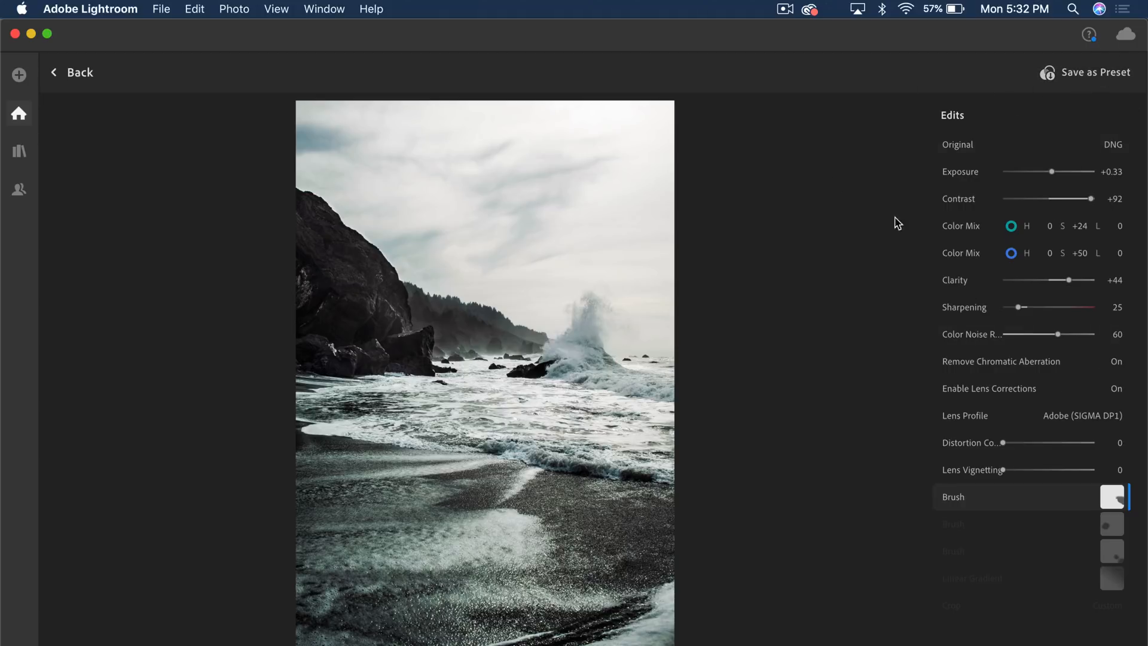
mouse_move(936, 174)
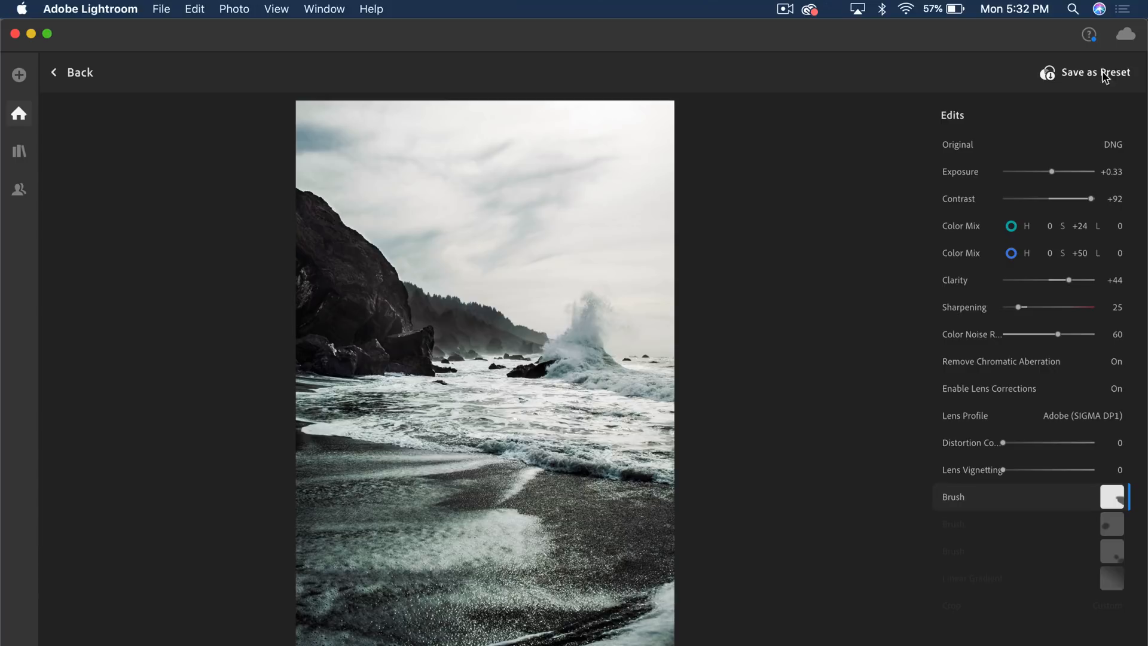
mouse_move(793, 133)
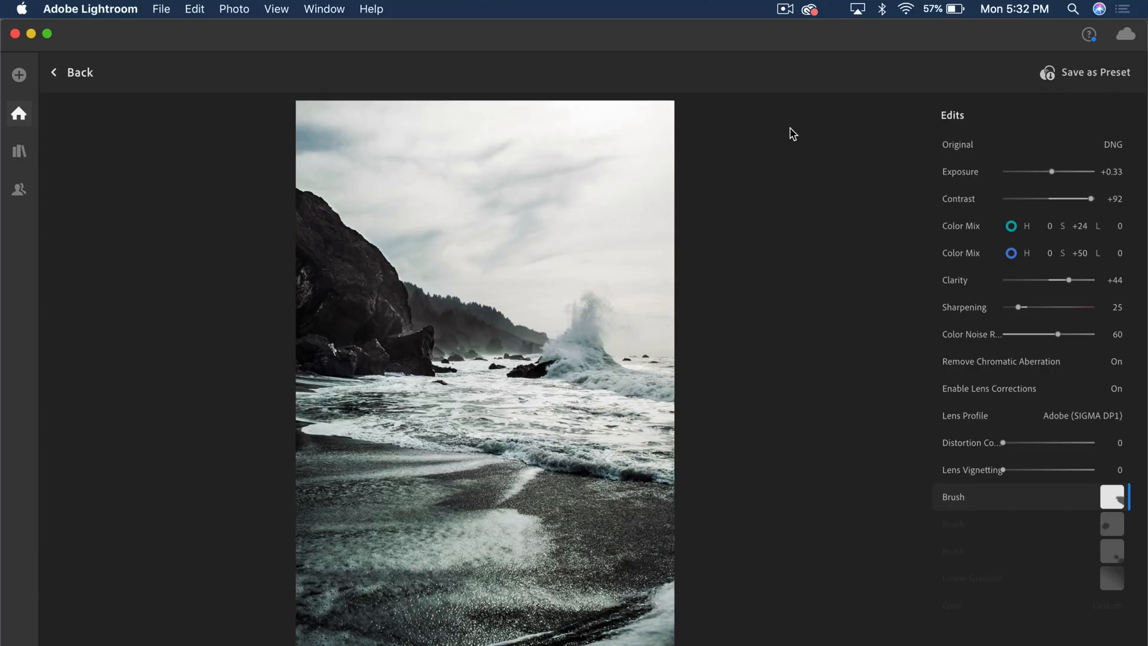